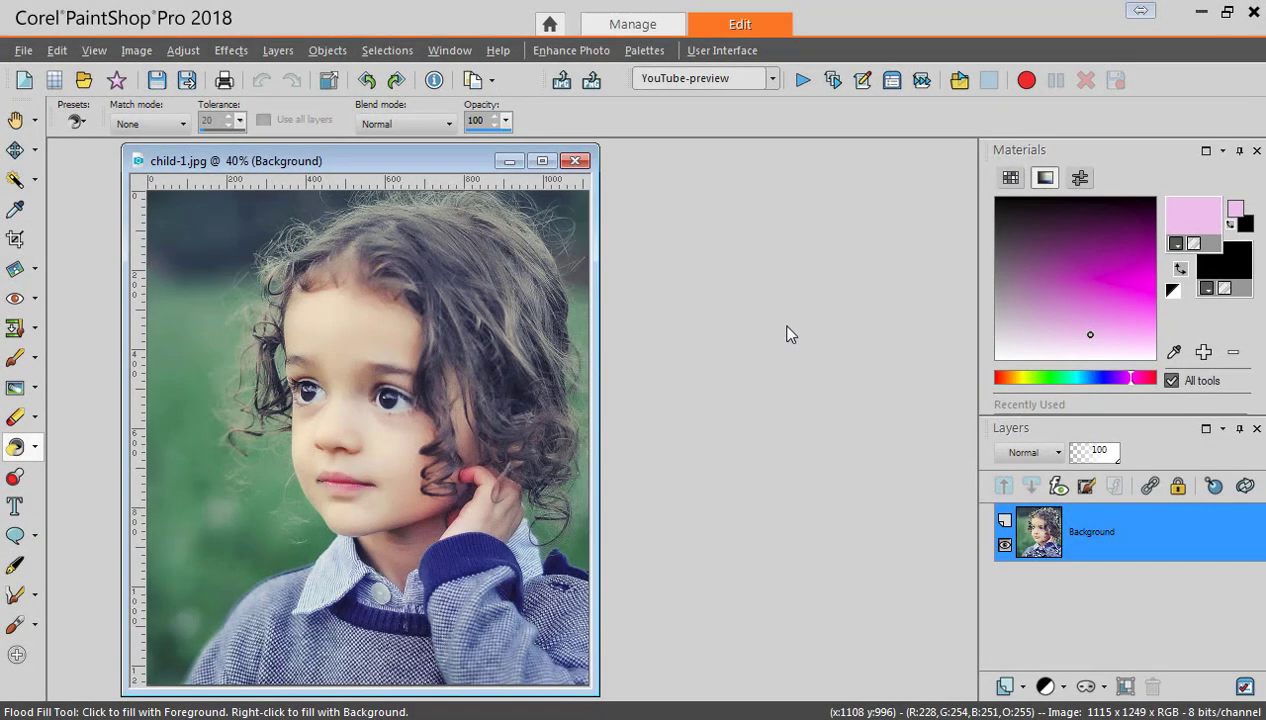
mouse_move(756, 358)
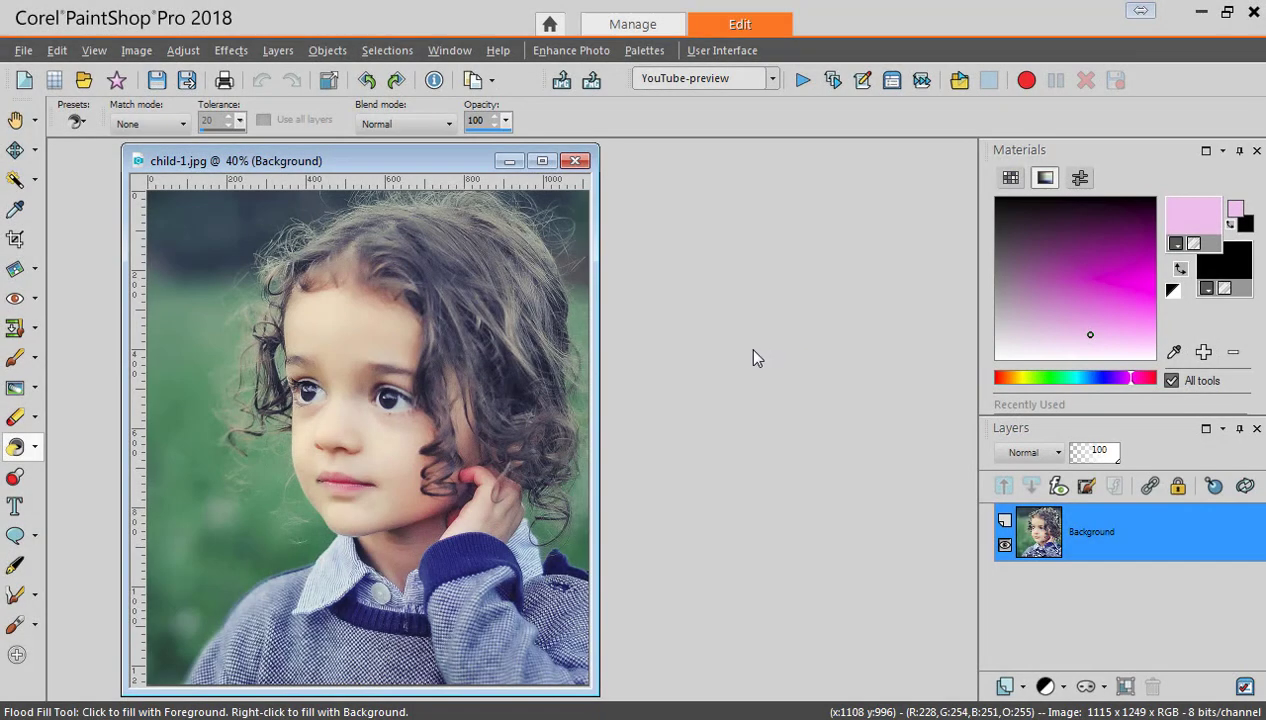
mouse_move(748, 360)
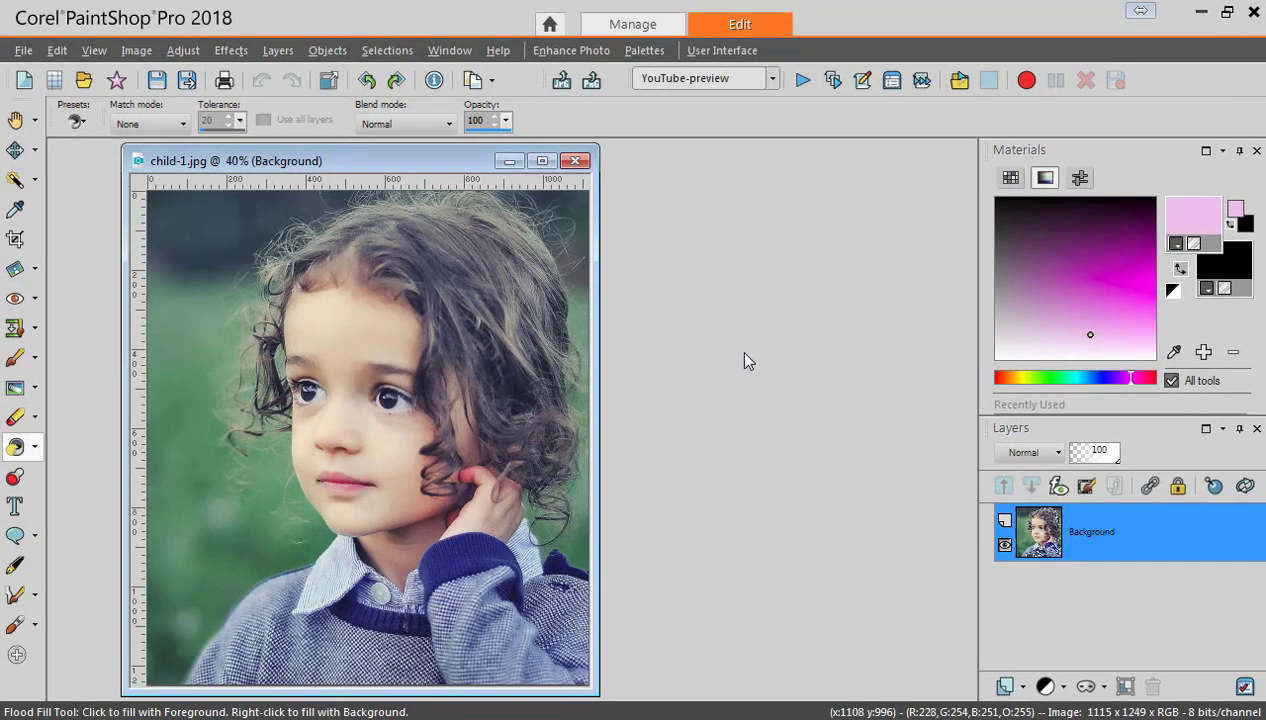
mouse_move(672, 438)
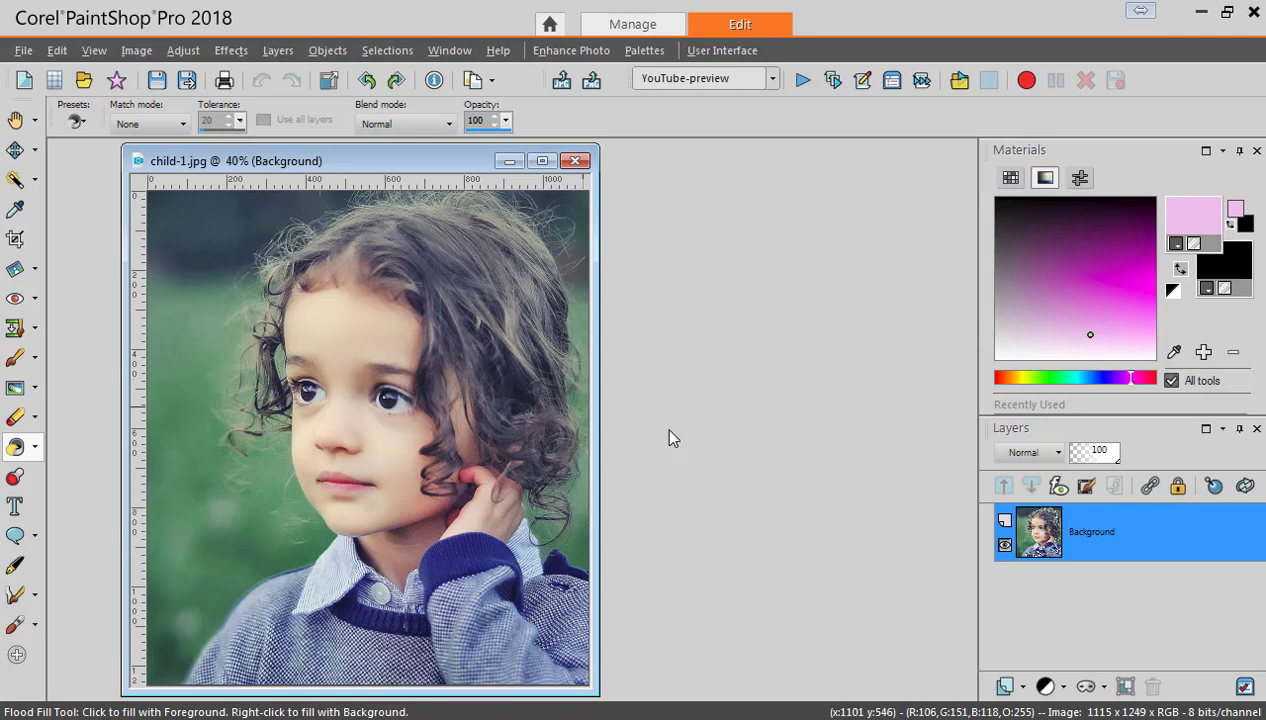
mouse_move(670, 430)
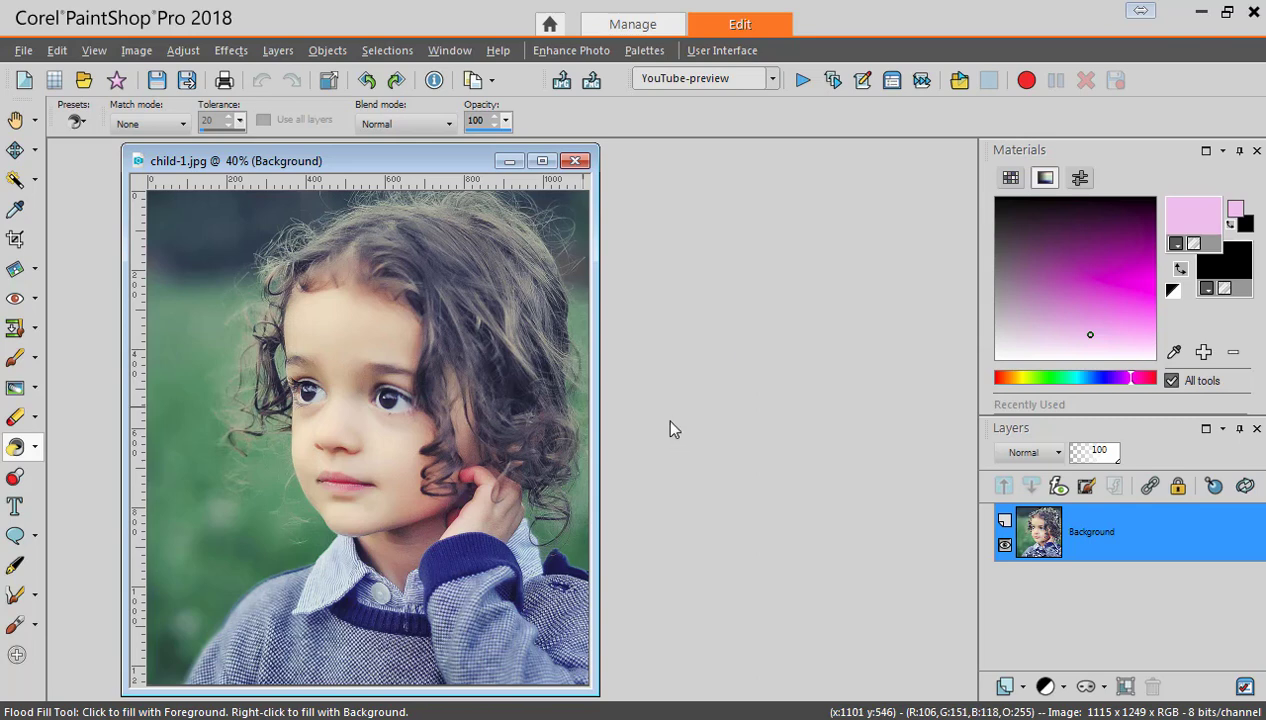
mouse_move(664, 468)
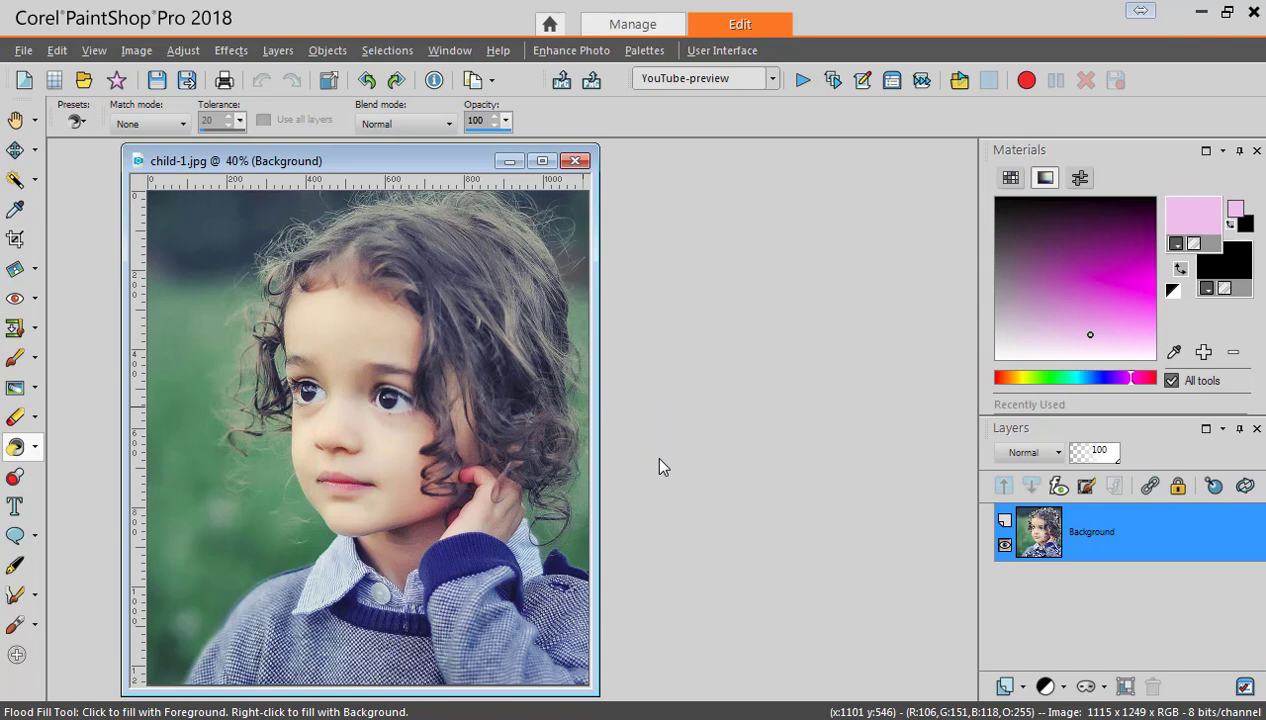
mouse_move(670, 436)
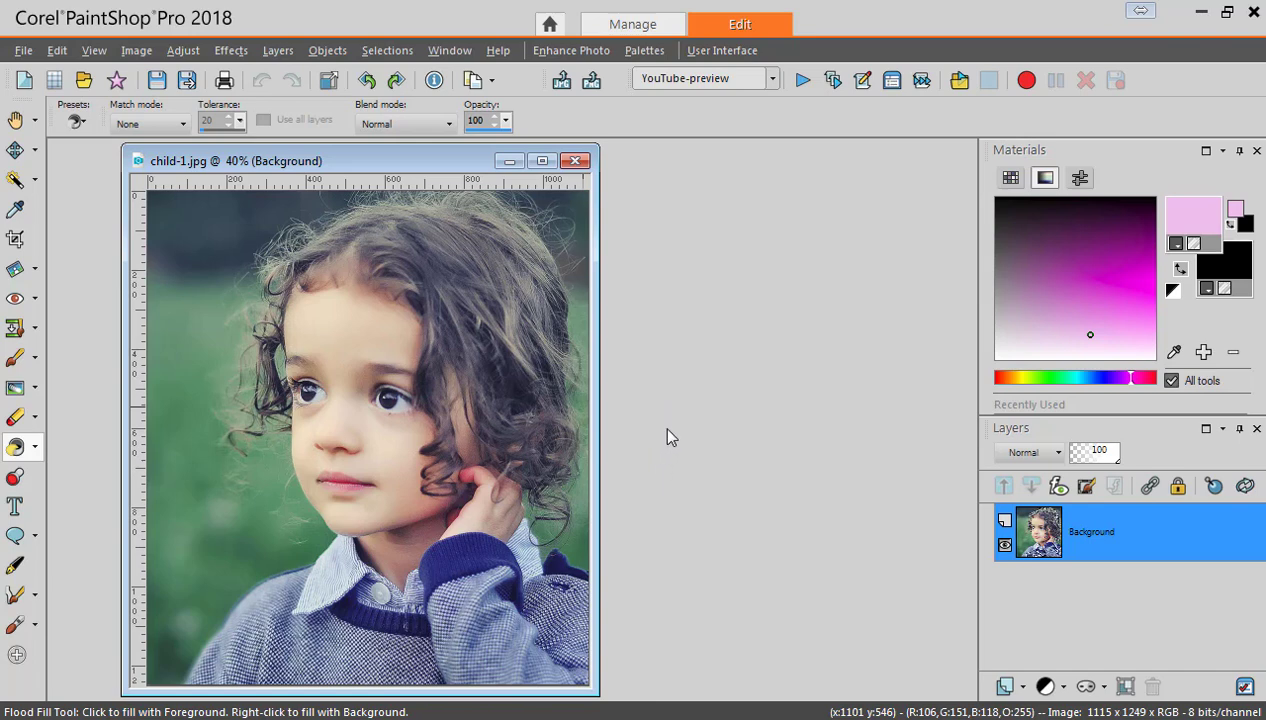
mouse_move(630, 280)
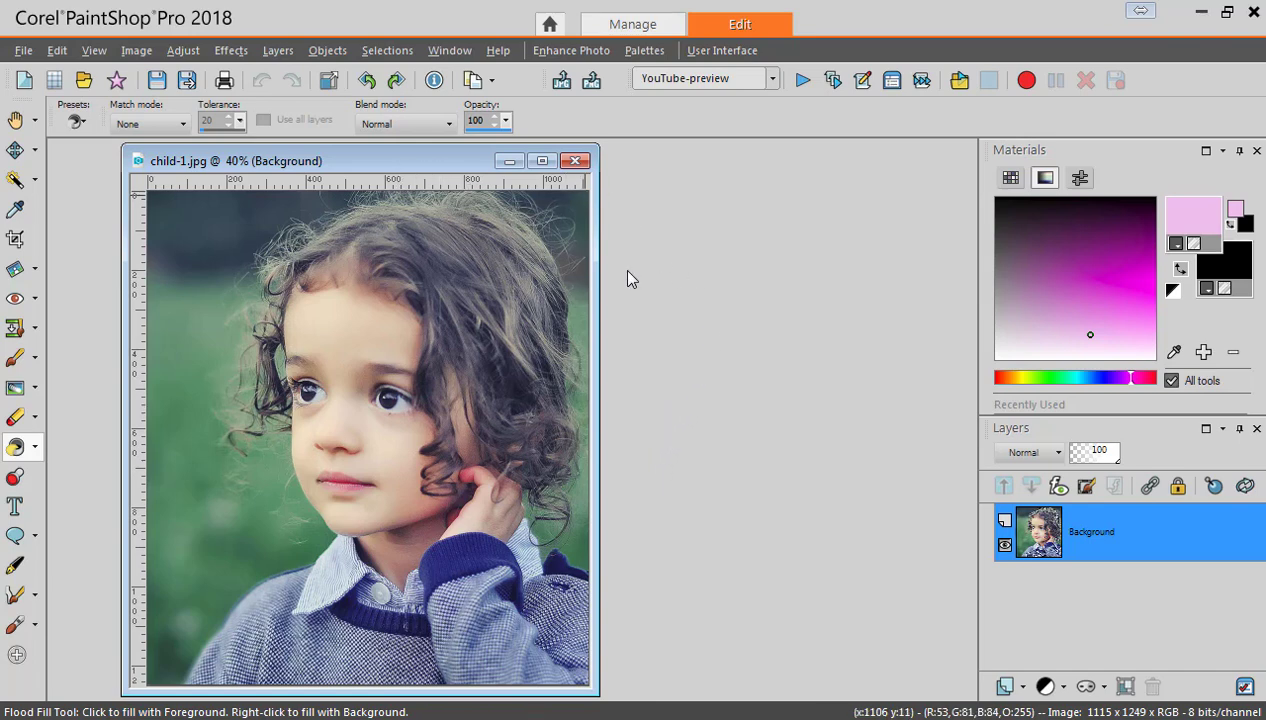
mouse_move(650, 272)
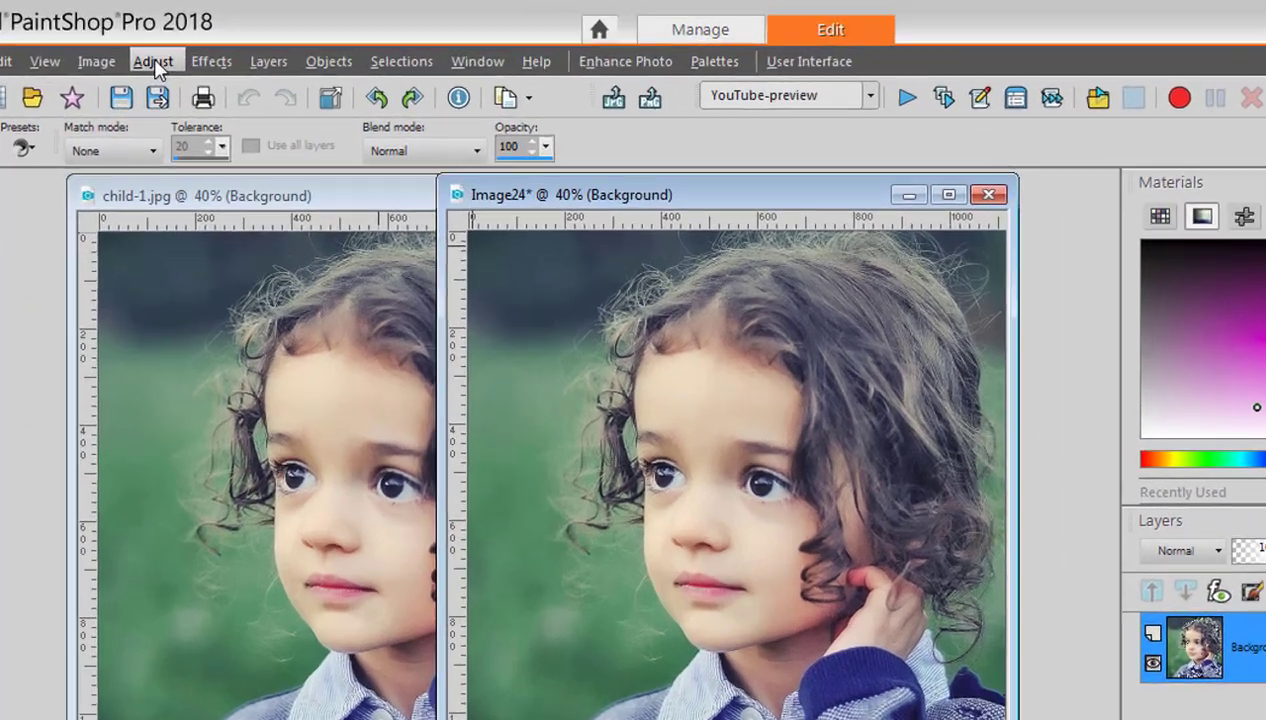
- Apply Colorize with Saturation 0 so the copied portrait becomes grayscale
left_click(154, 60)
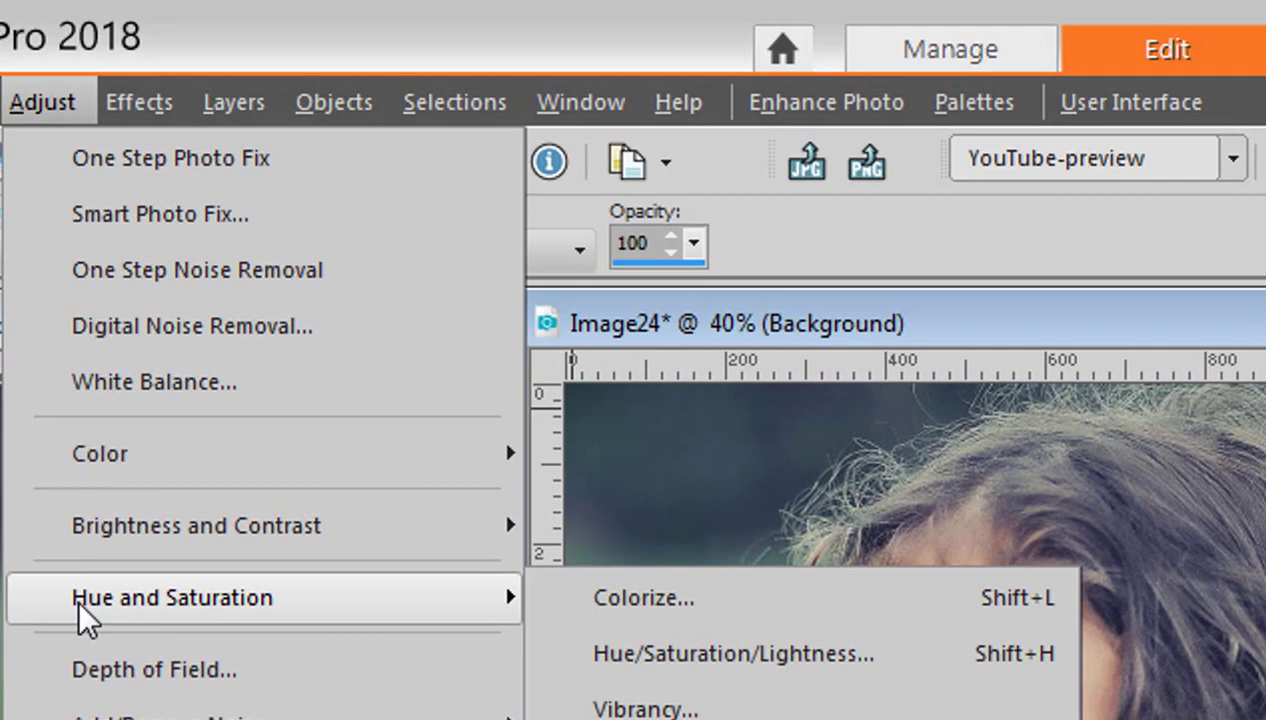
left_click(644, 596)
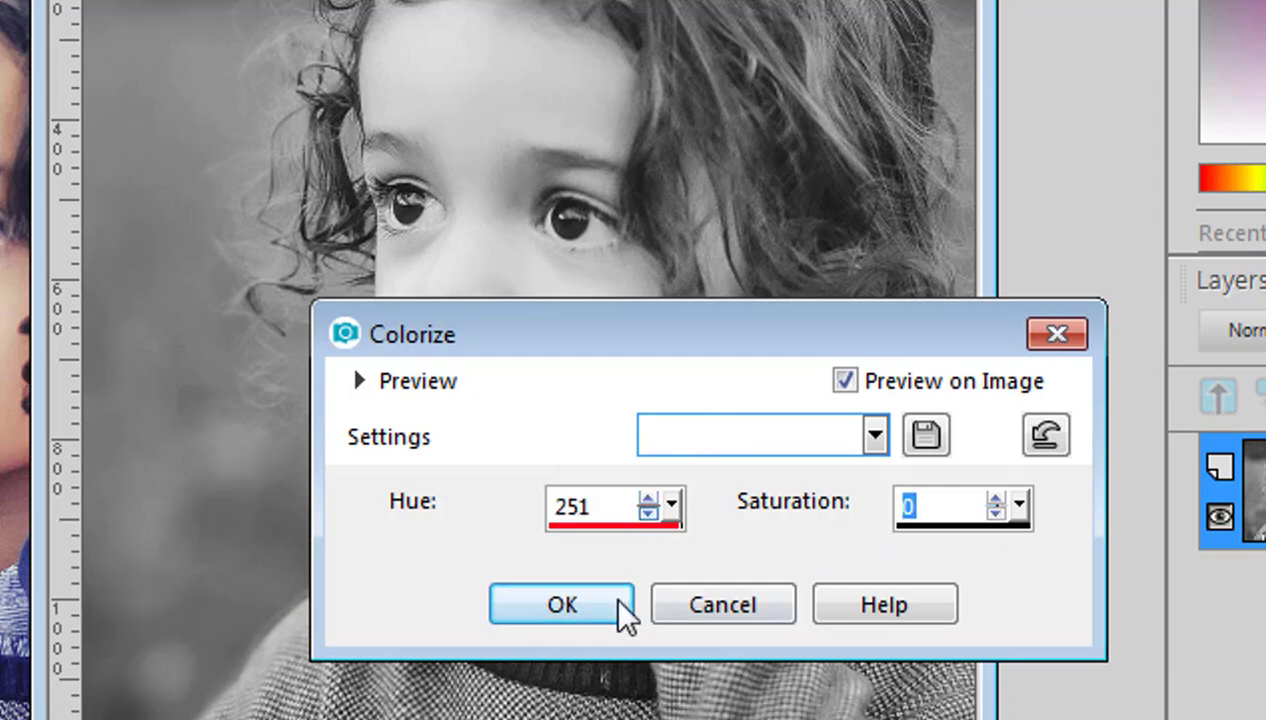
left_click(560, 604)
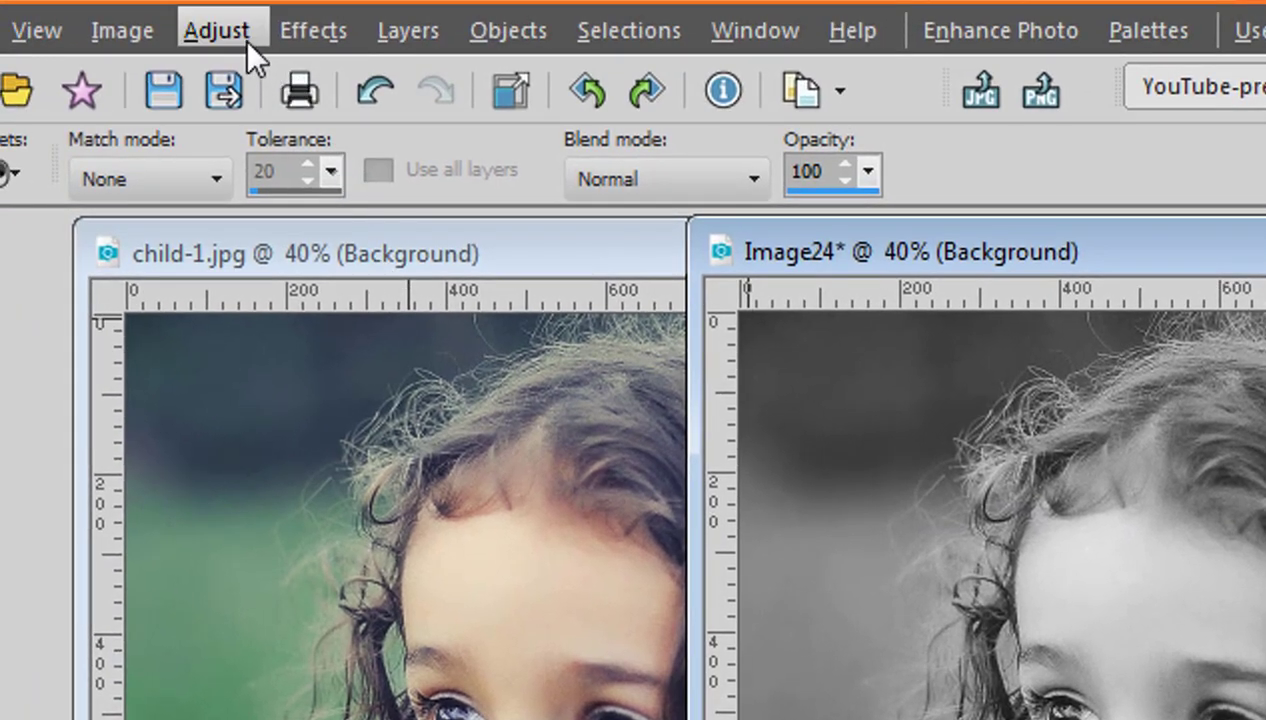
- Apply Brightness/Contrast with Contrast 75 for bold blacks and whites
left_click(216, 30)
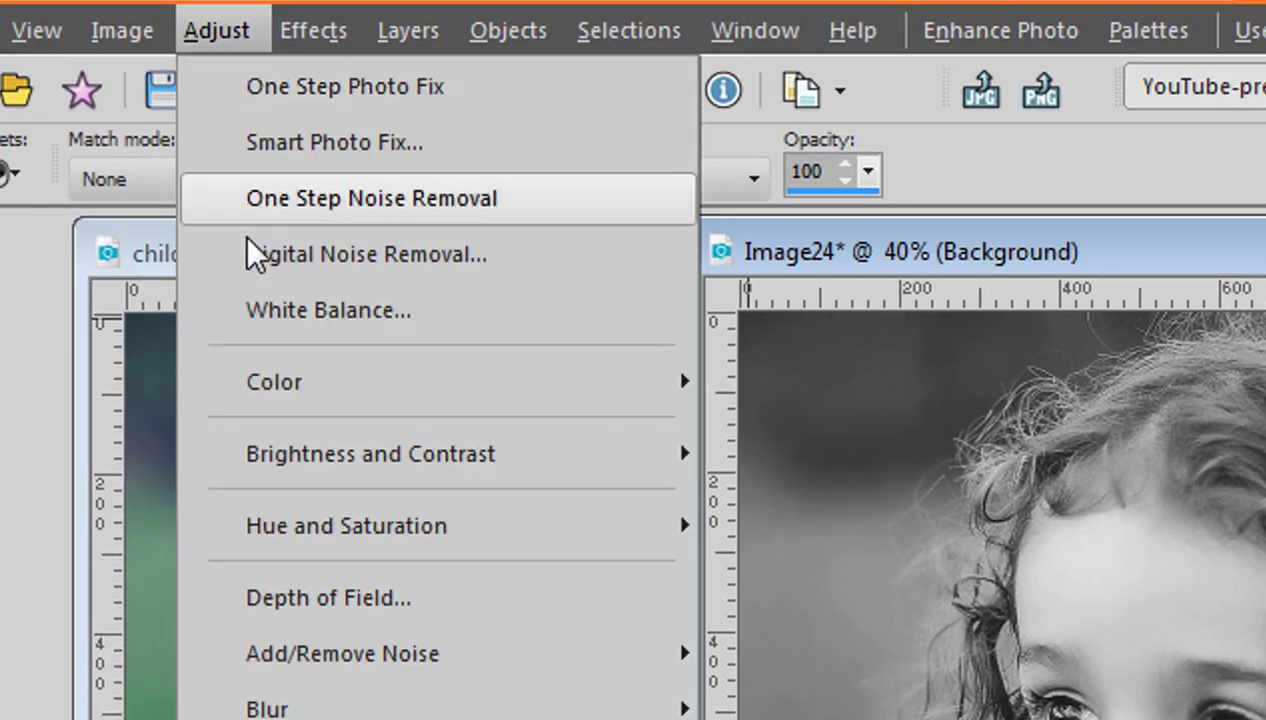
mouse_move(370, 452)
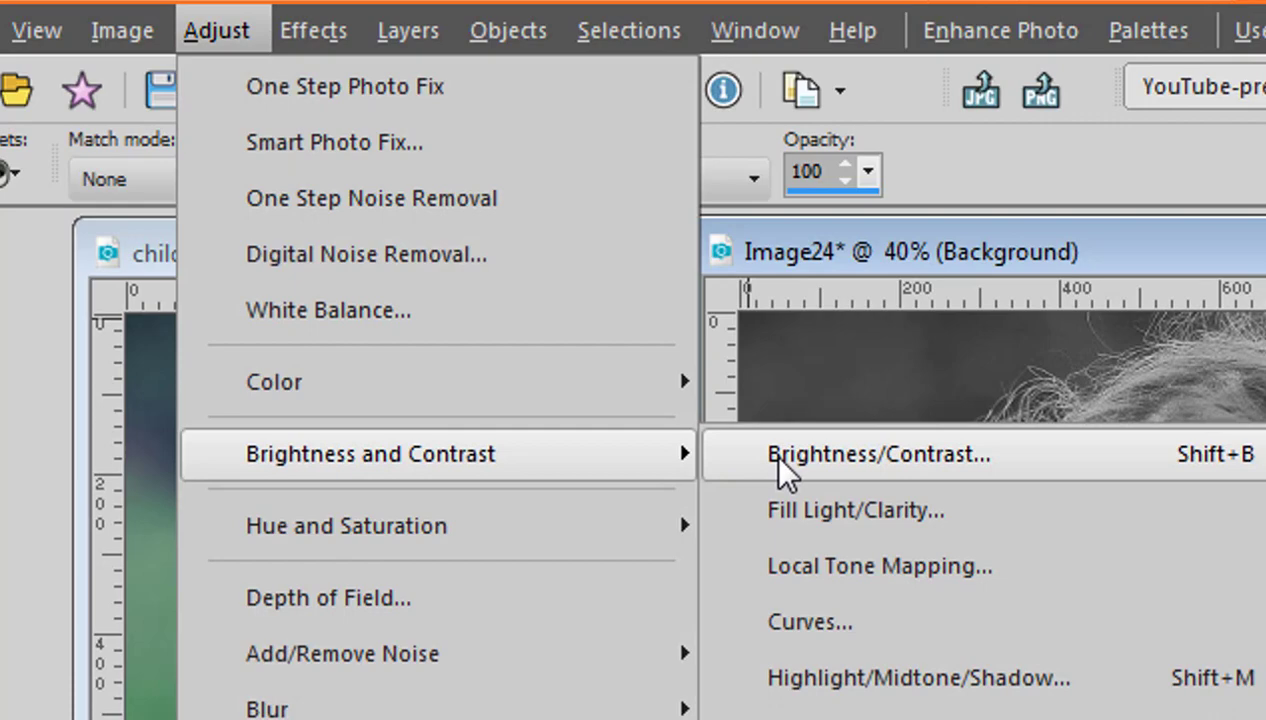
left_click(878, 452)
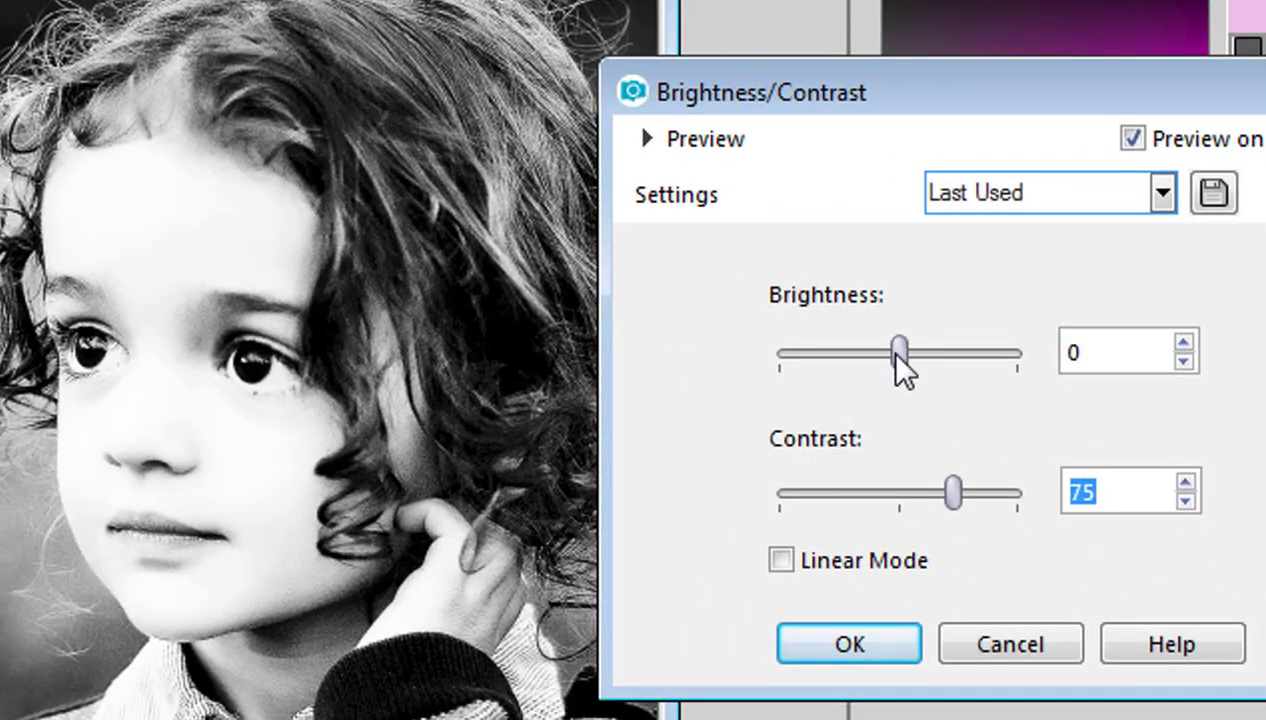
mouse_move(964, 516)
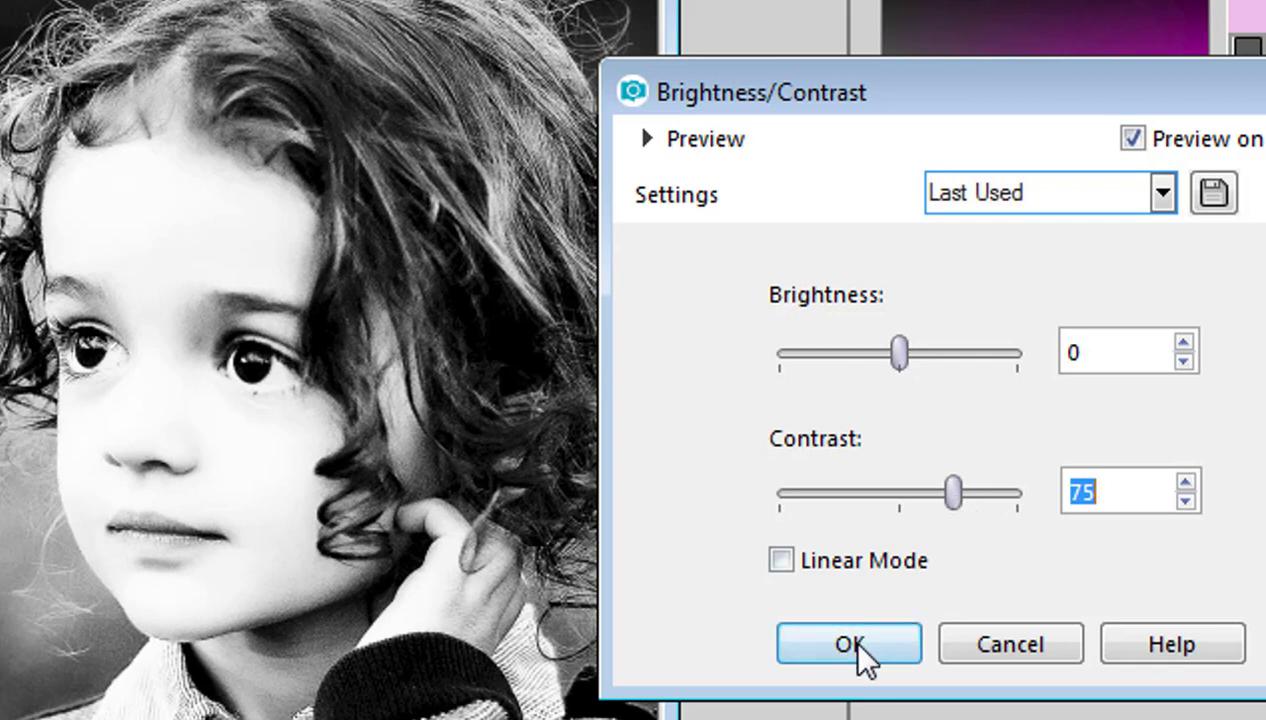
left_click(848, 644)
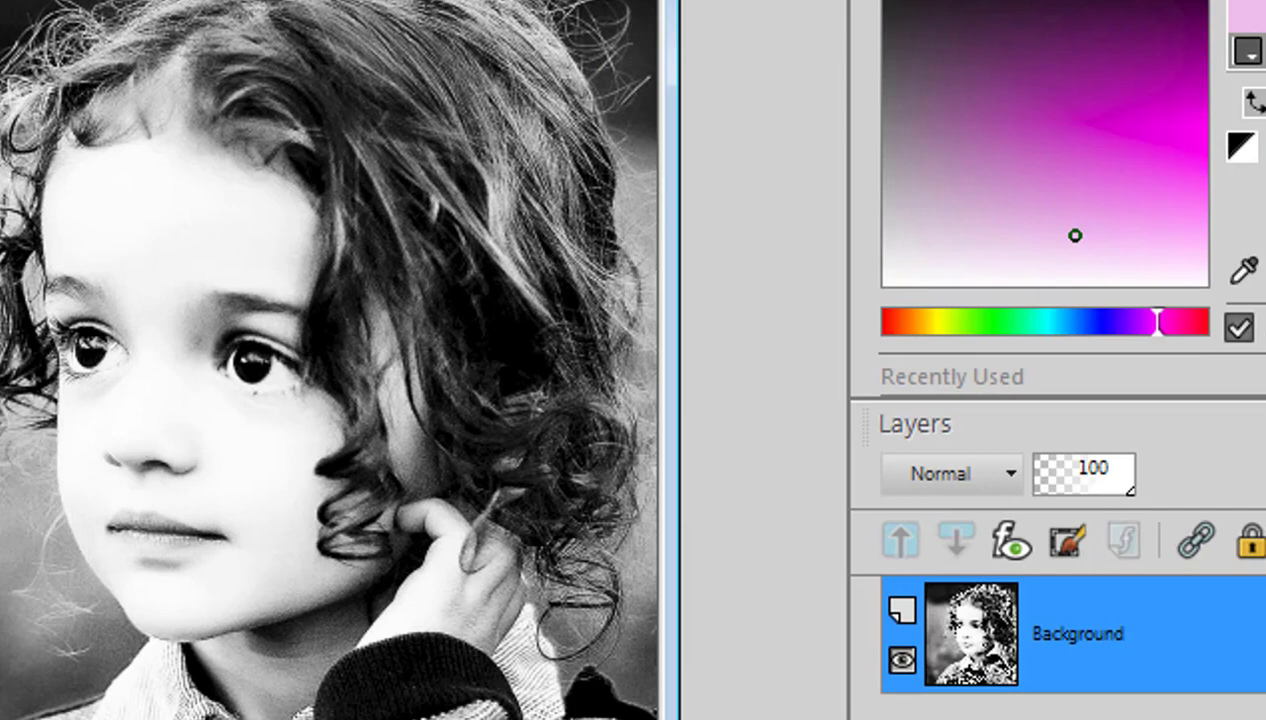
- Apply the Contours artistic effect to flatten the portrait into a few grey tones
left_click(200, 30)
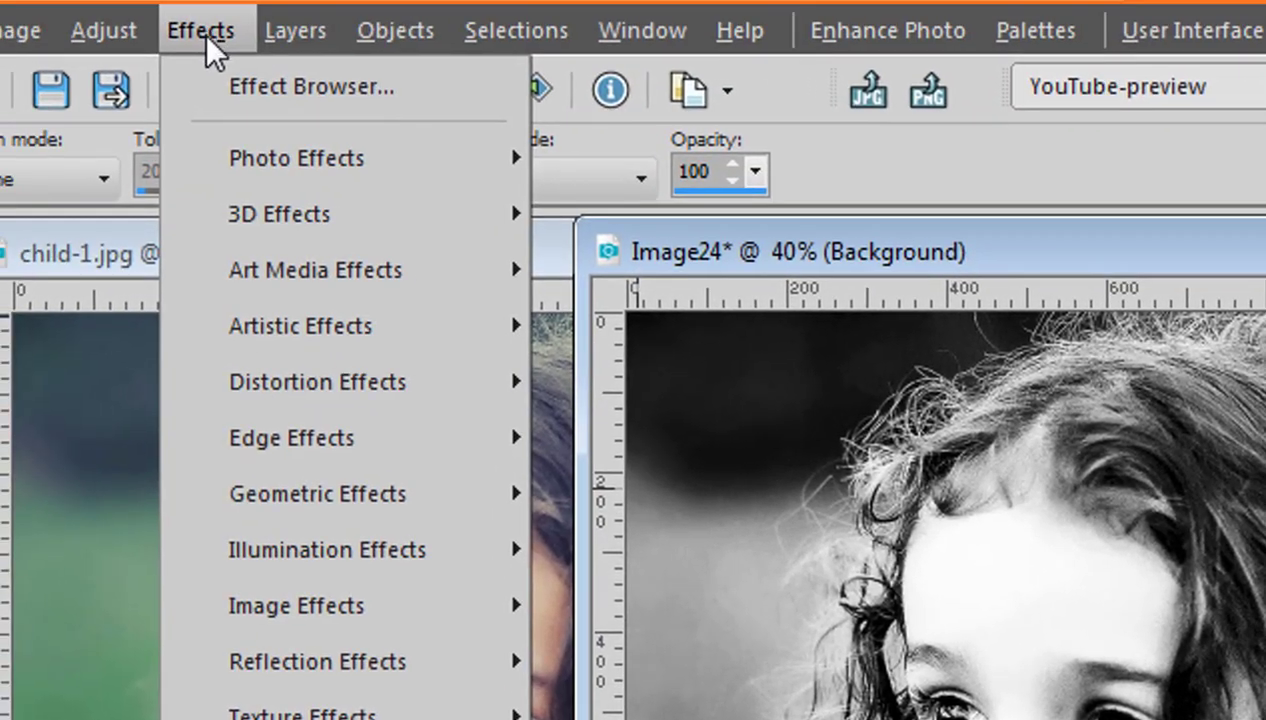
mouse_move(300, 326)
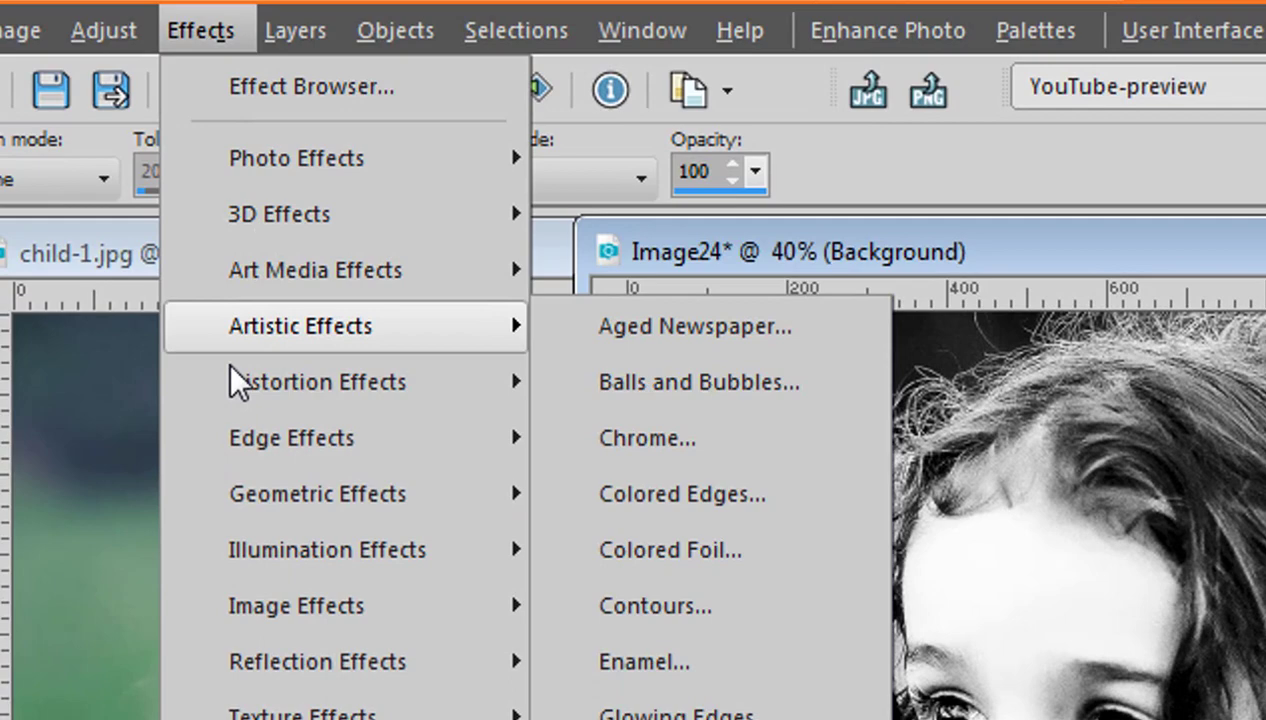
mouse_move(654, 606)
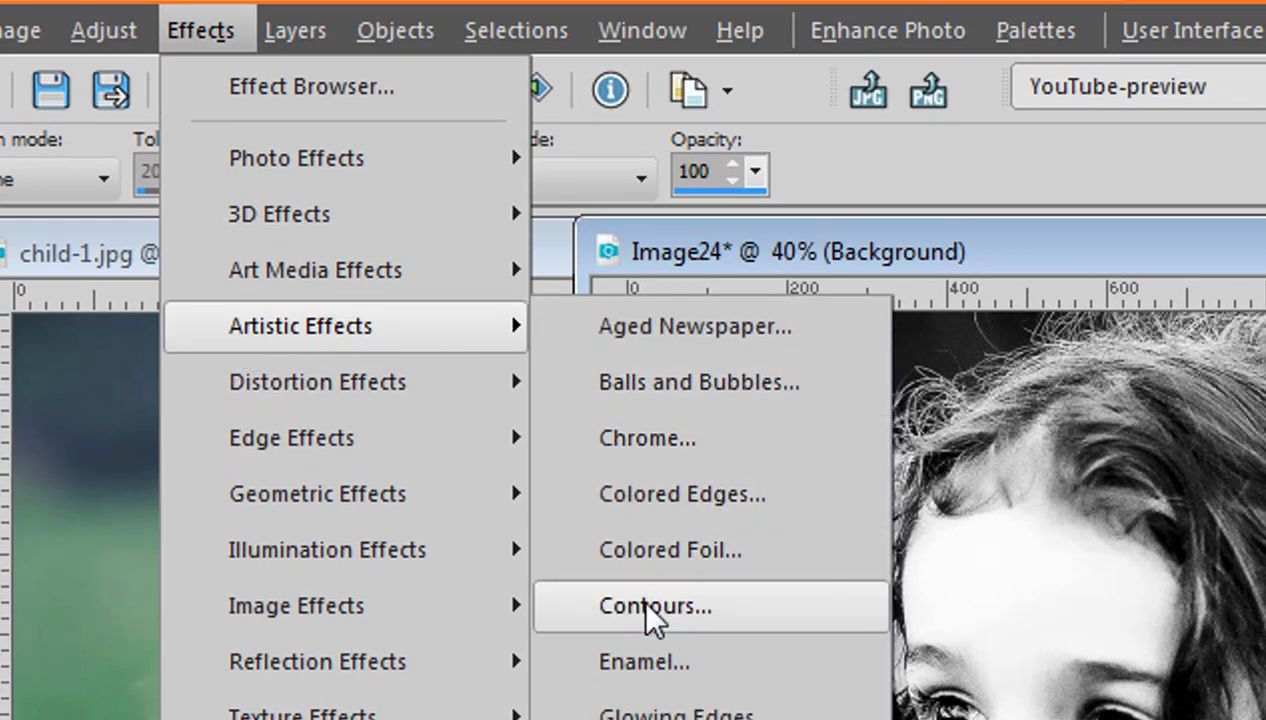
left_click(654, 604)
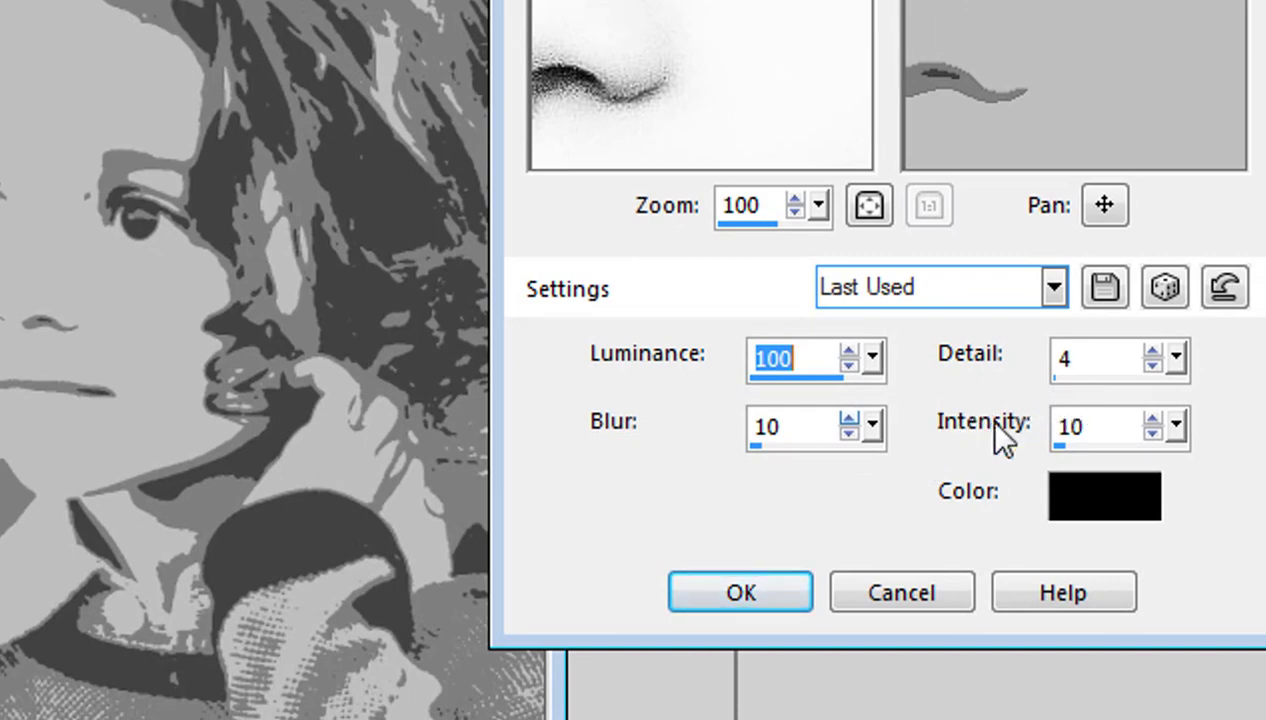
left_click(740, 592)
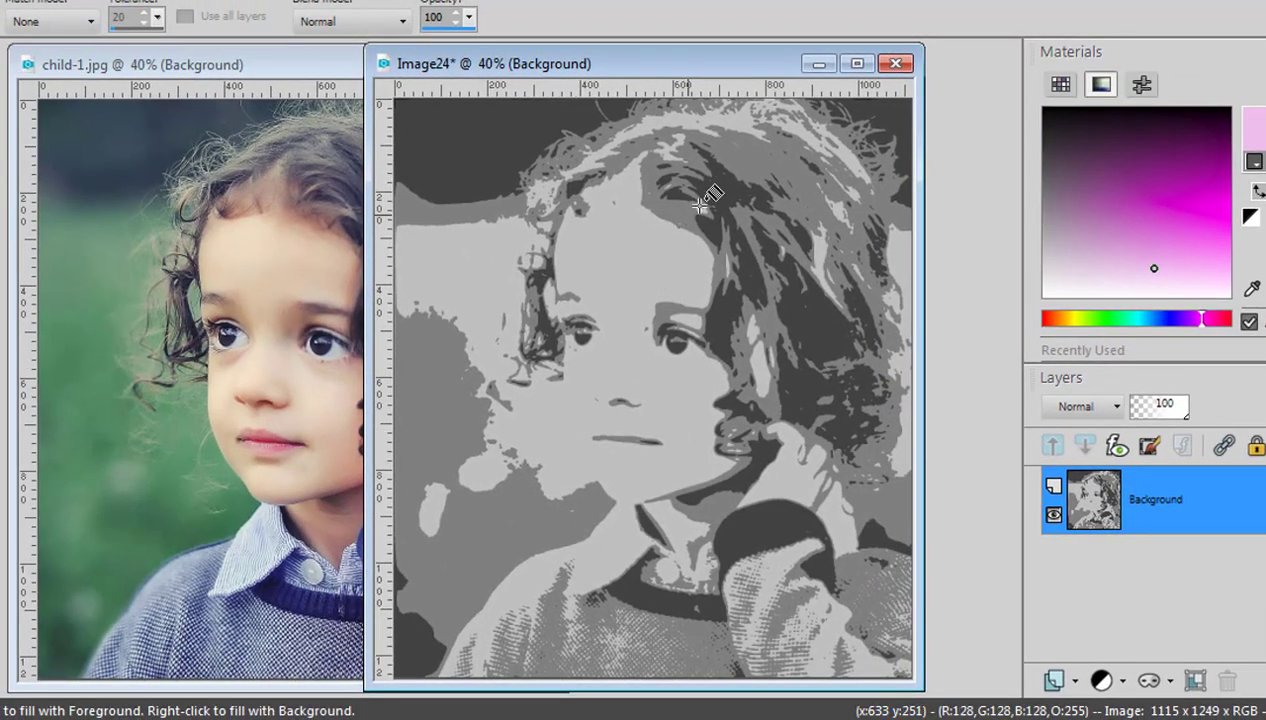
mouse_move(968, 608)
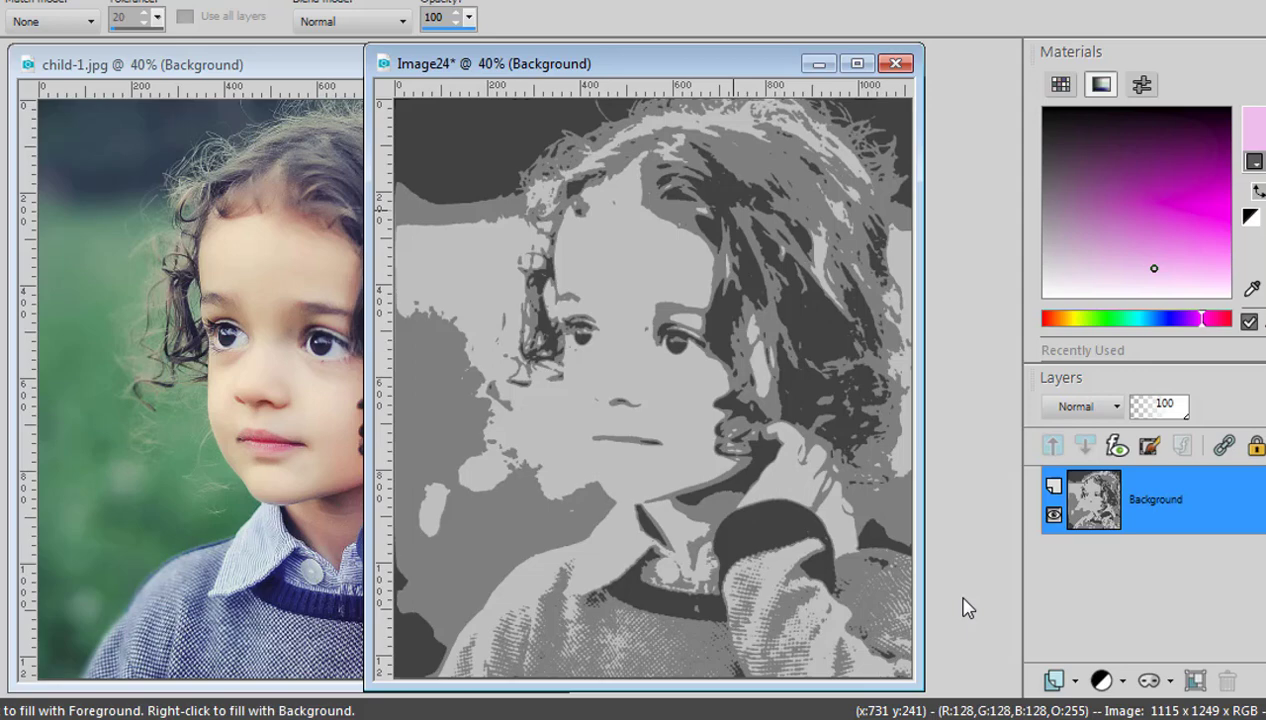
mouse_move(964, 646)
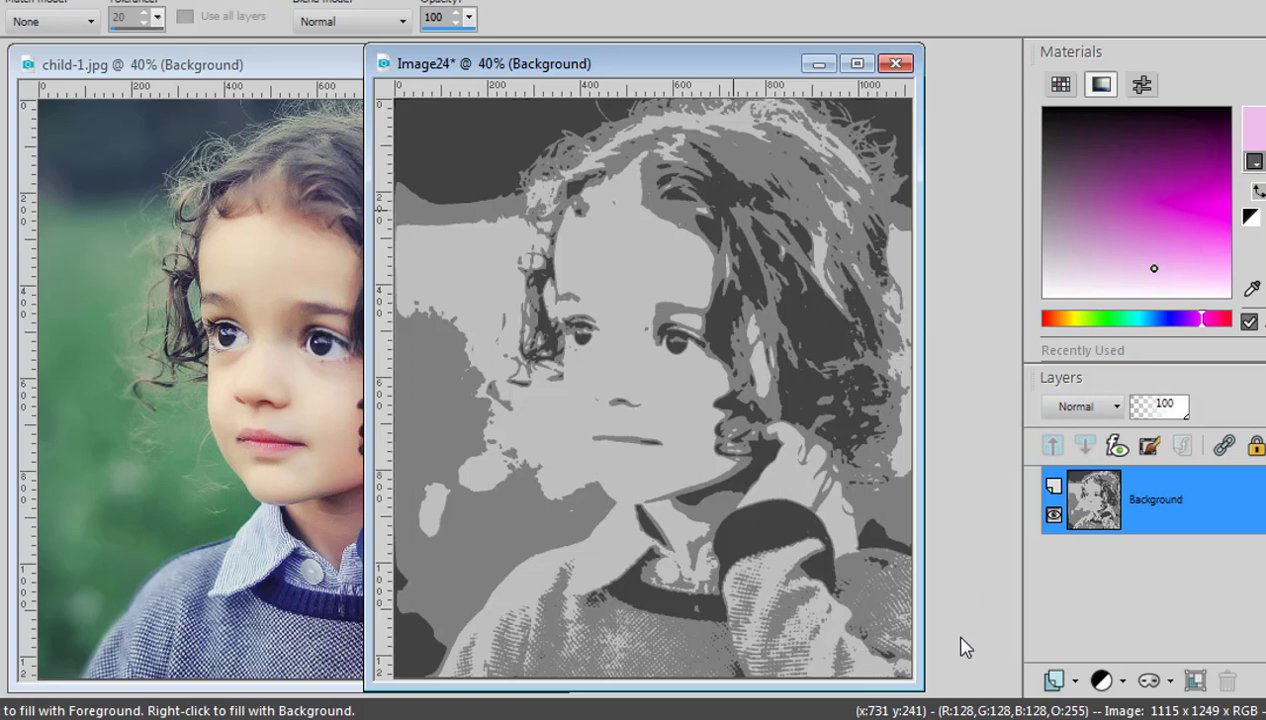
mouse_move(994, 690)
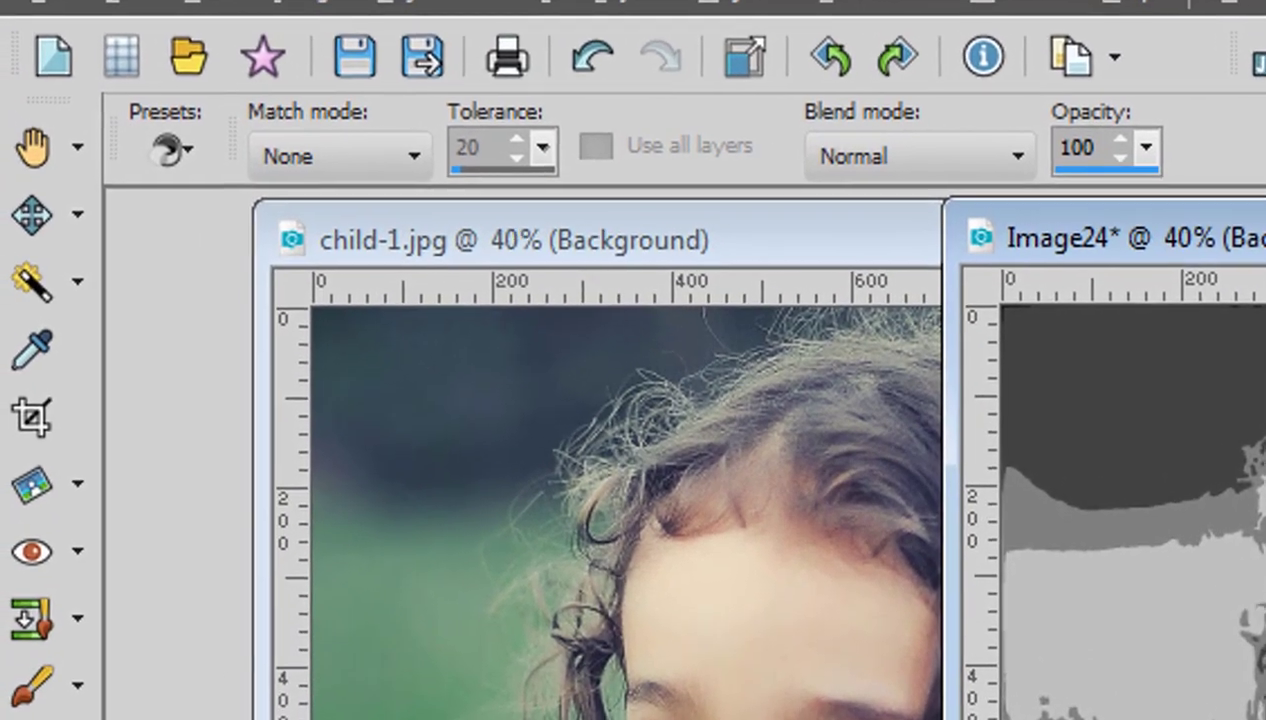
- Select the darkest greys with the Magic Wand and flood-fill them dark purple on a new raster layer
left_click(32, 284)
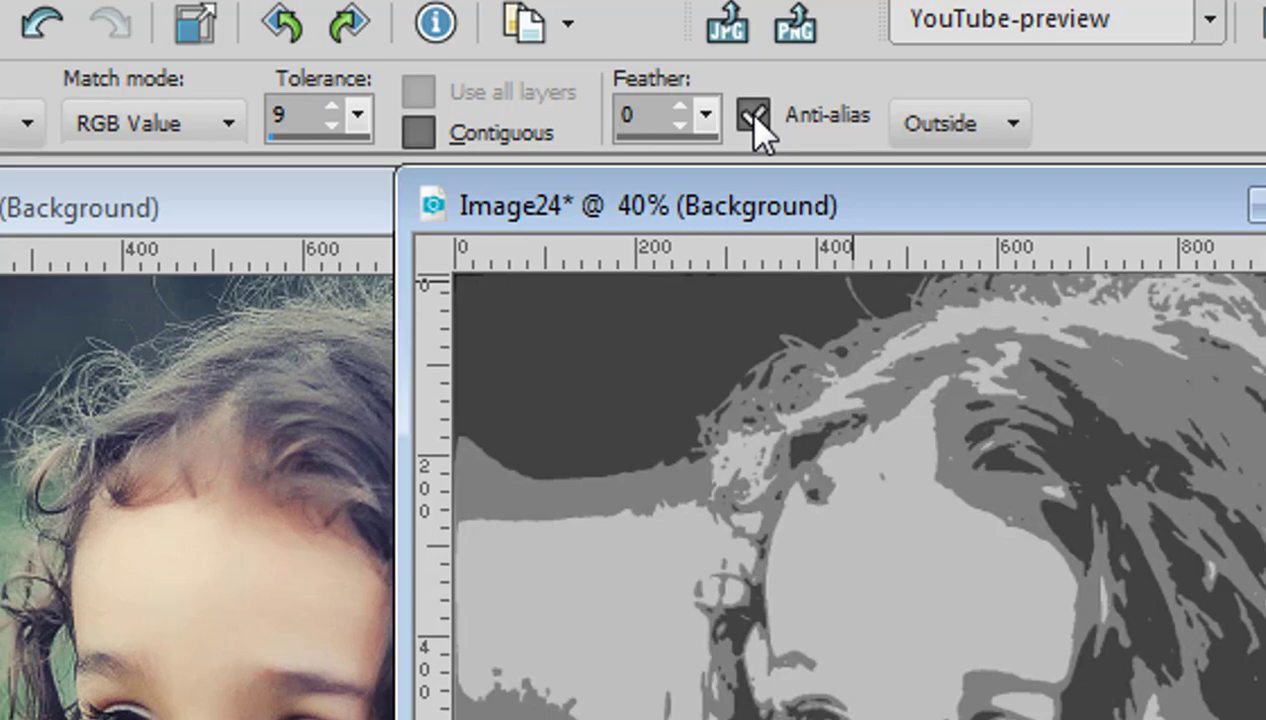
left_click(752, 114)
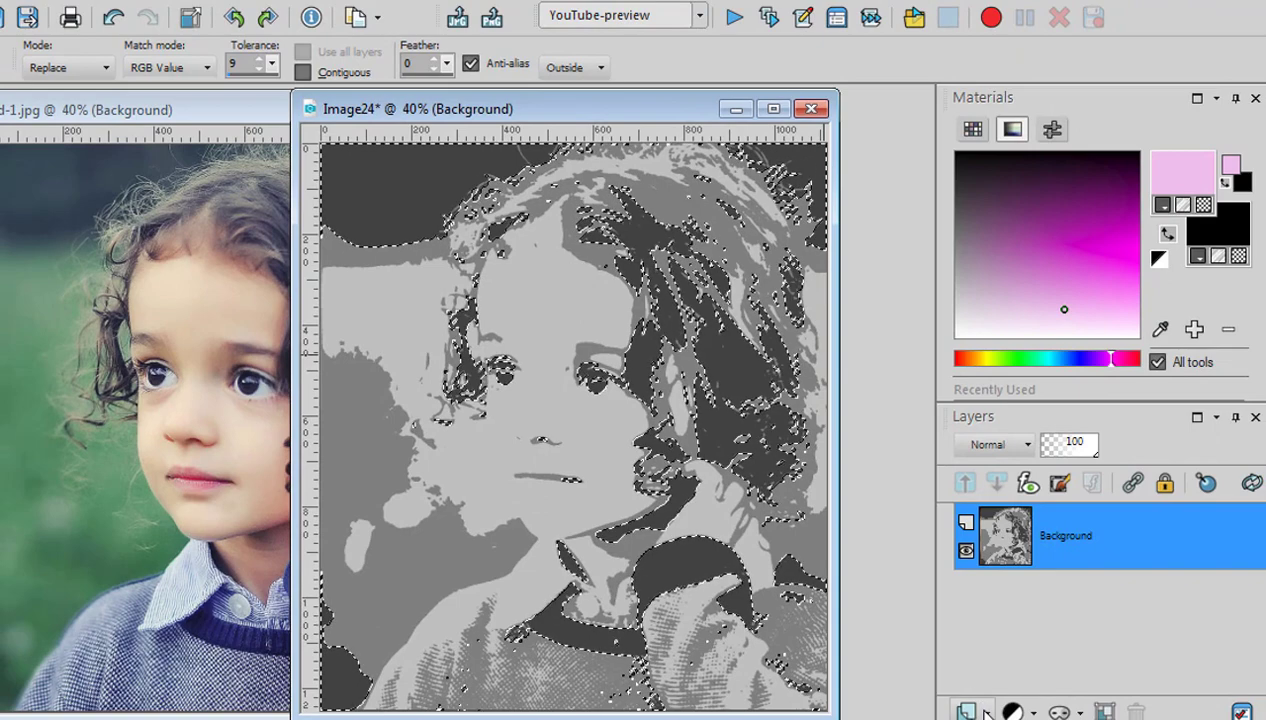
left_click(964, 482)
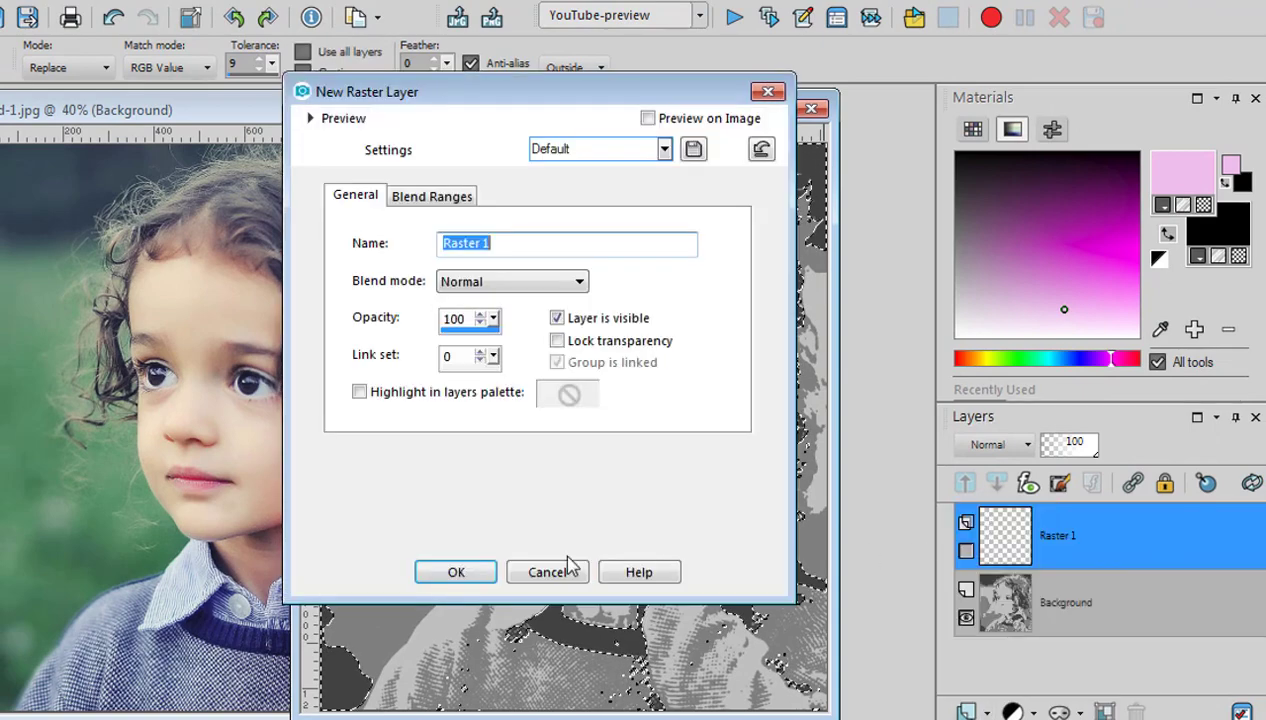
left_click(454, 572)
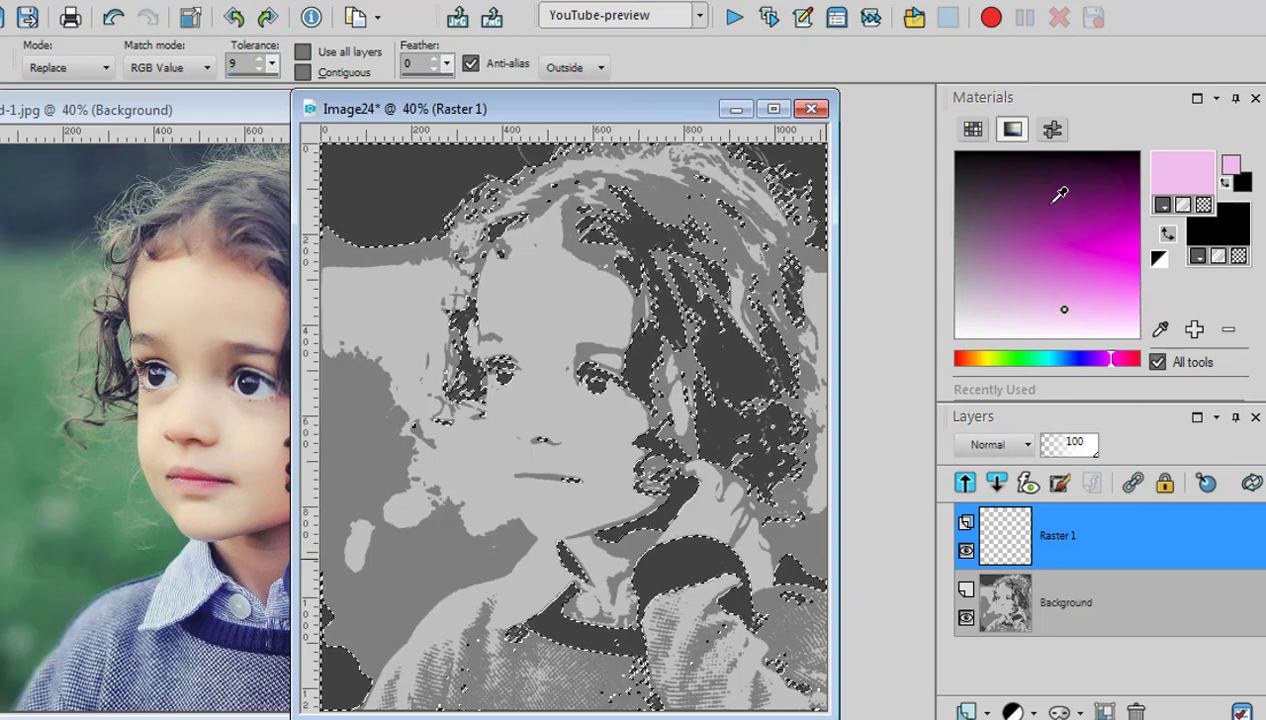
left_click(1104, 312)
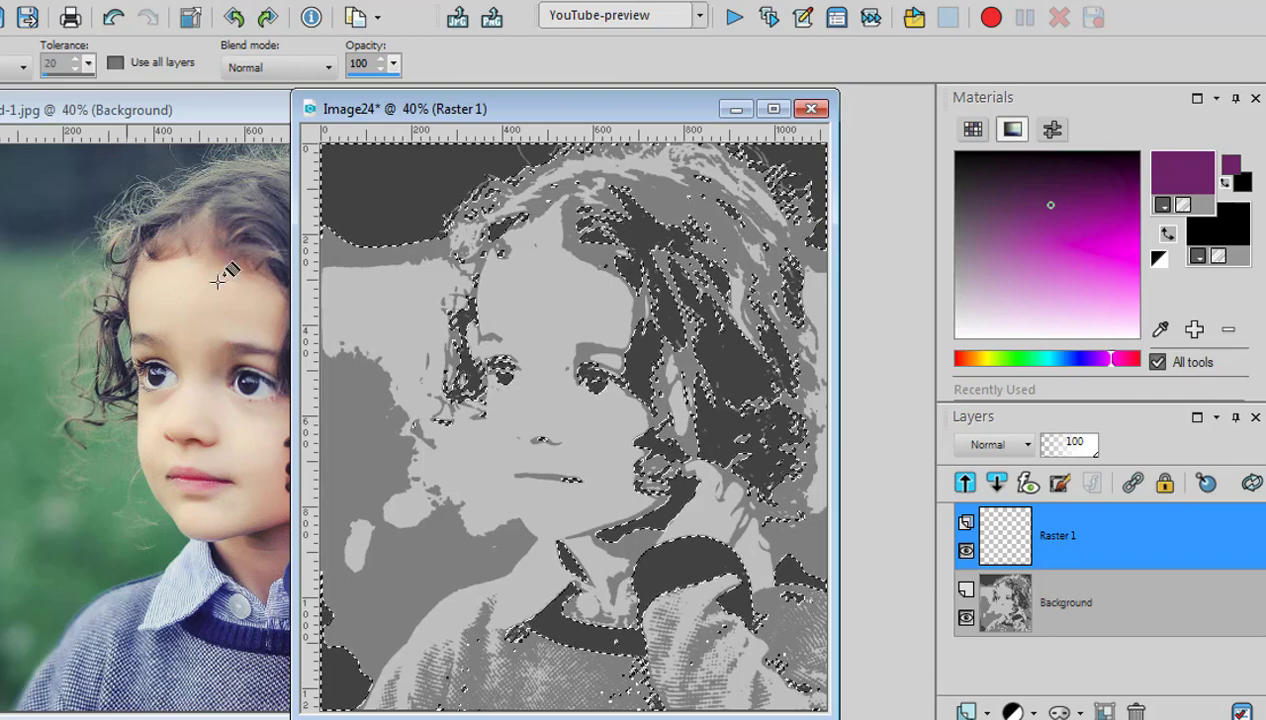
left_click(430, 264)
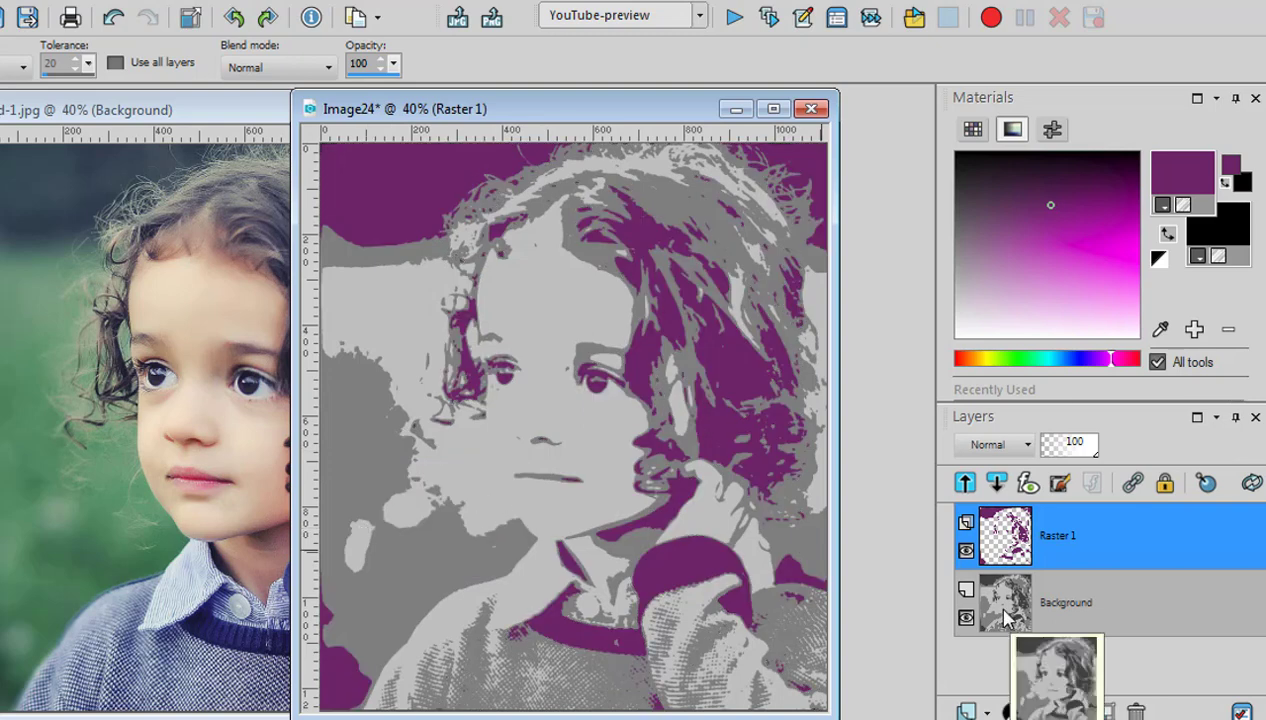
- On Background, add mid-grey regions to the selection and create a second raster layer for green
left_click(1064, 602)
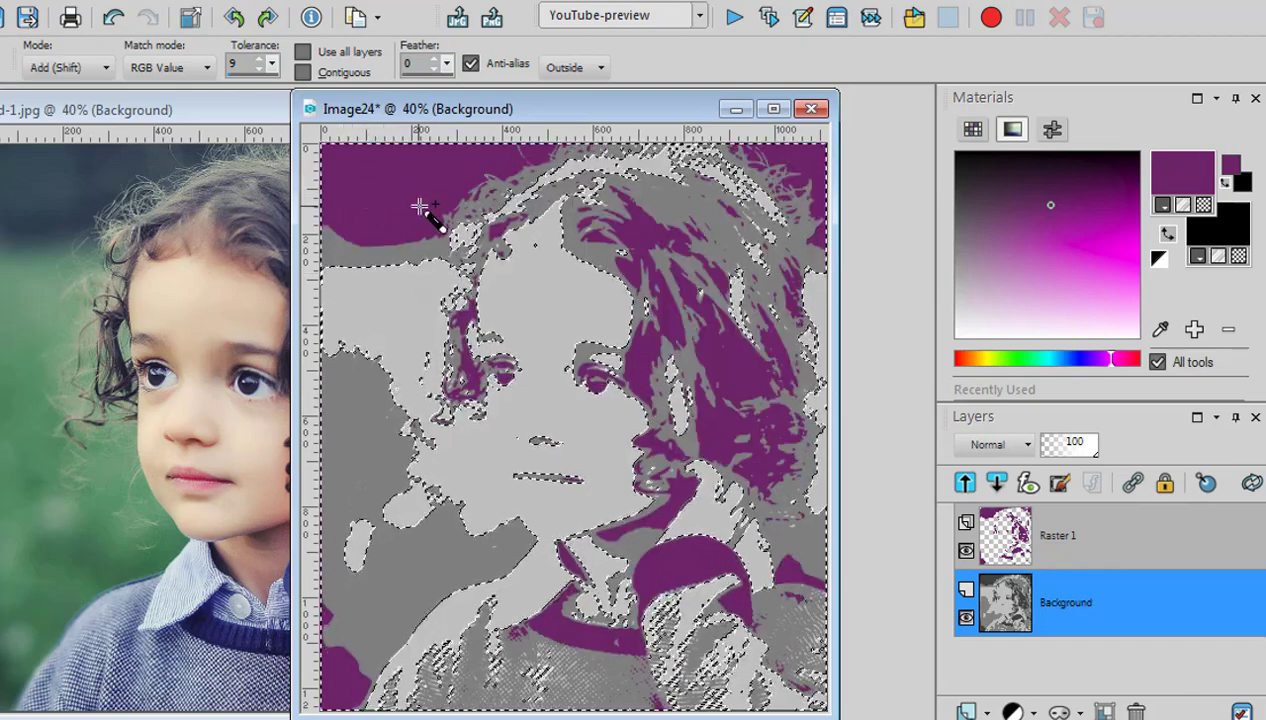
left_click(420, 210)
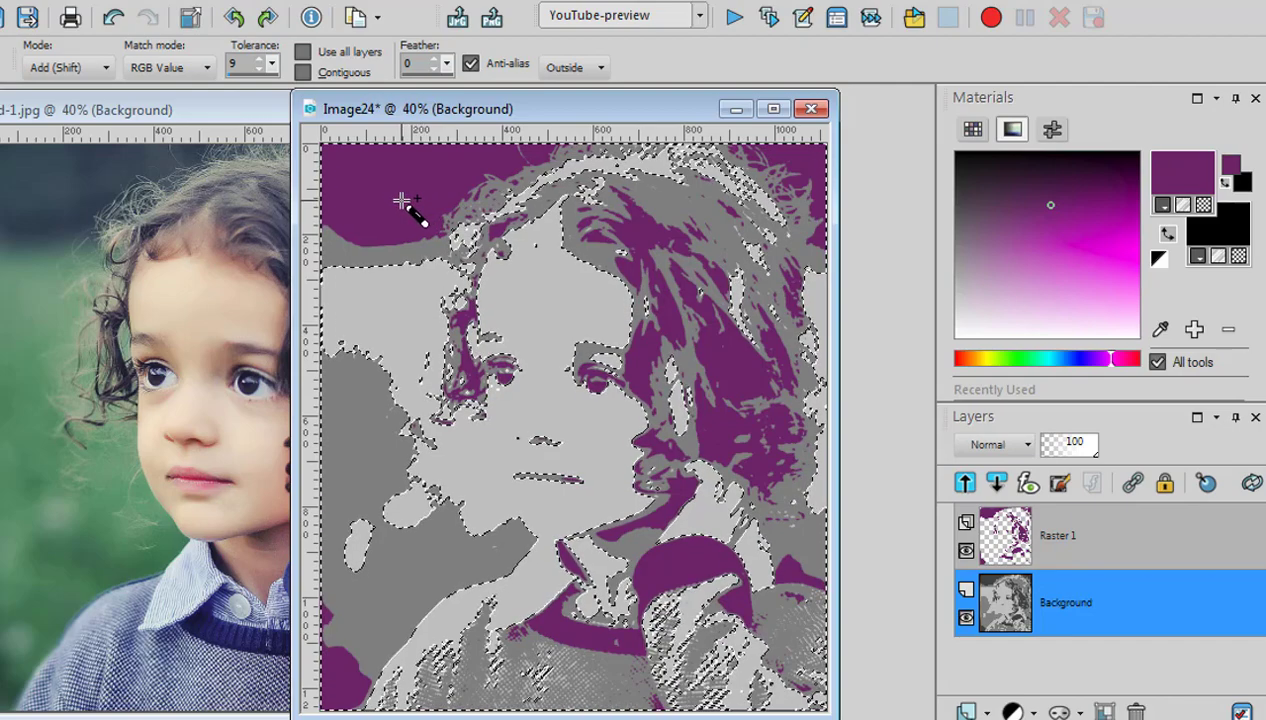
left_click(964, 482)
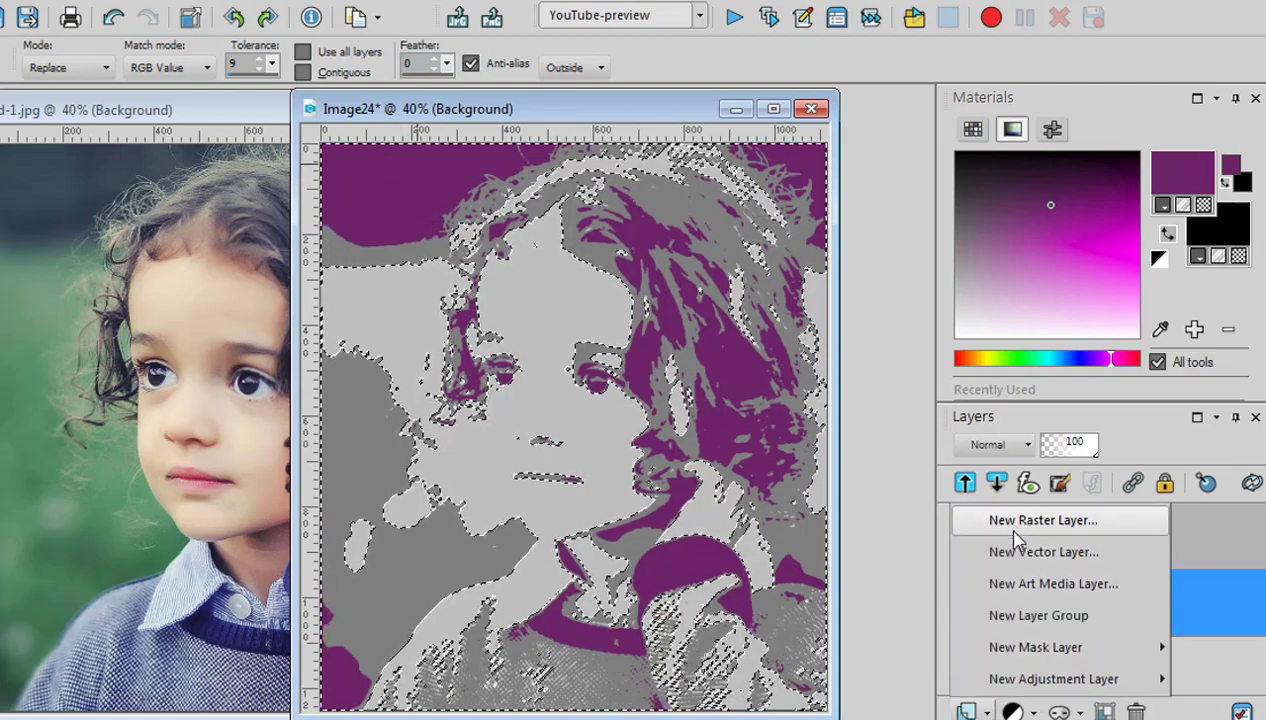
left_click(1044, 520)
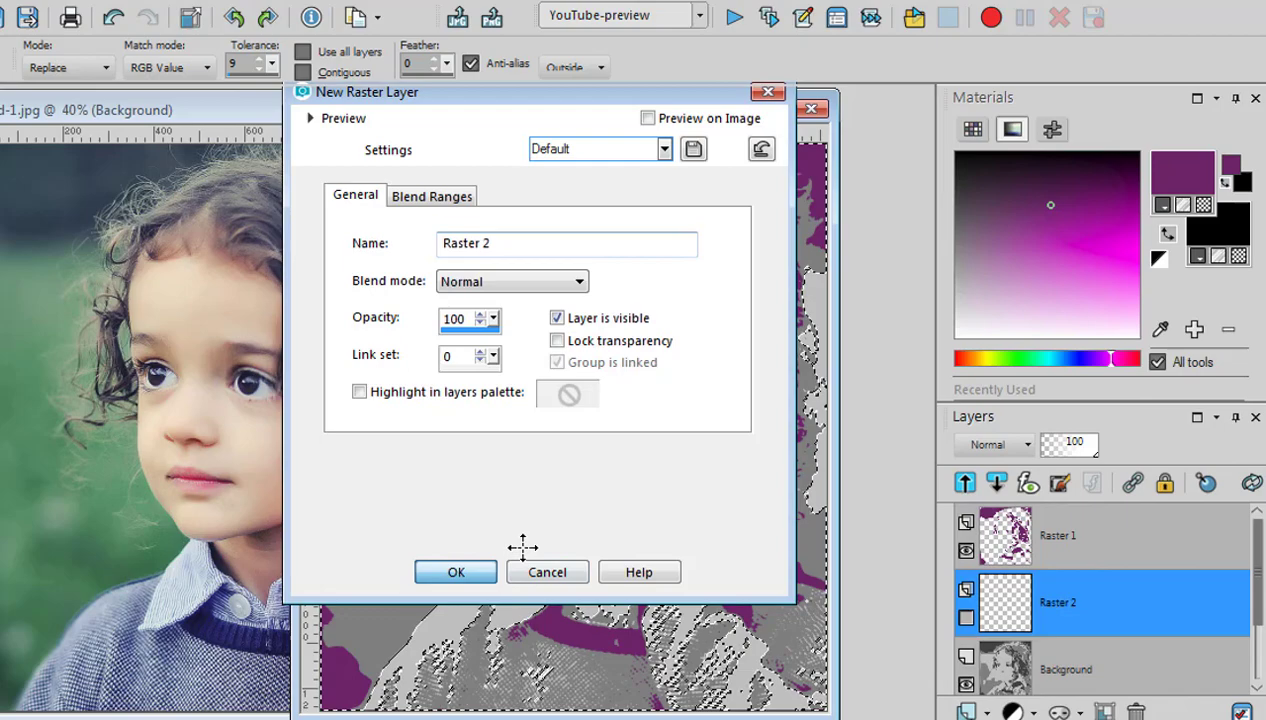
left_click(454, 572)
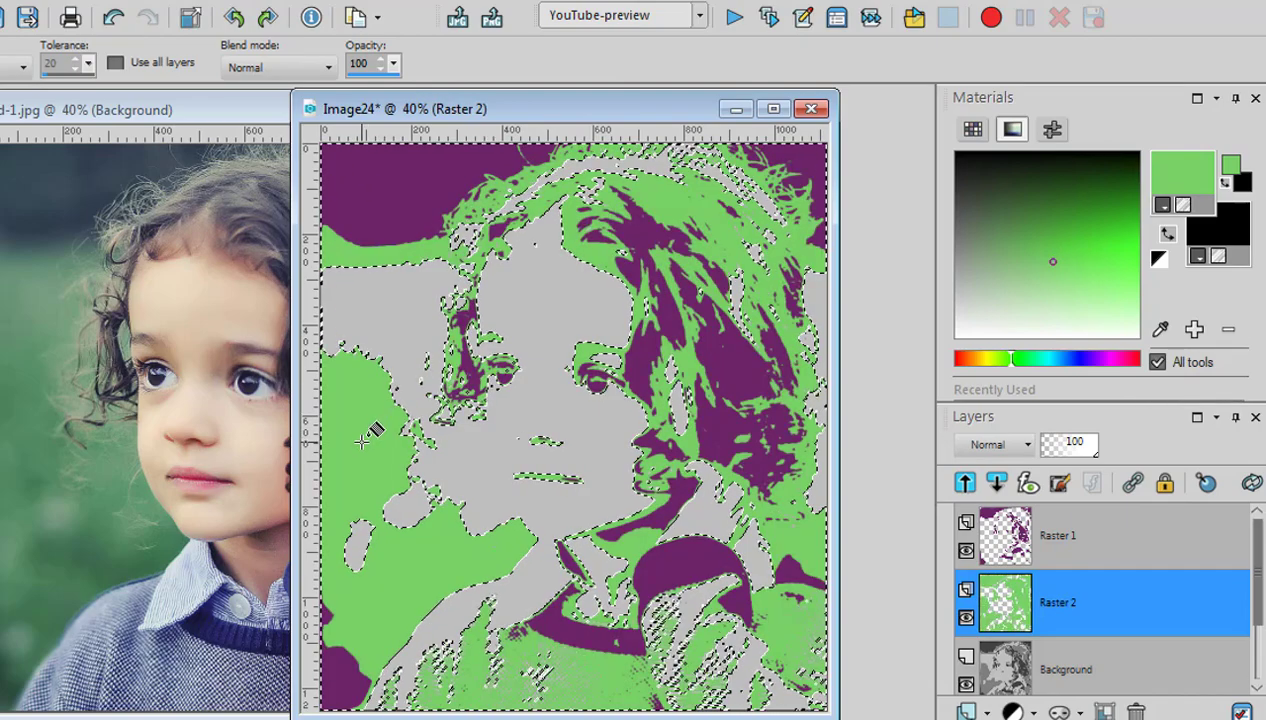
mouse_move(372, 428)
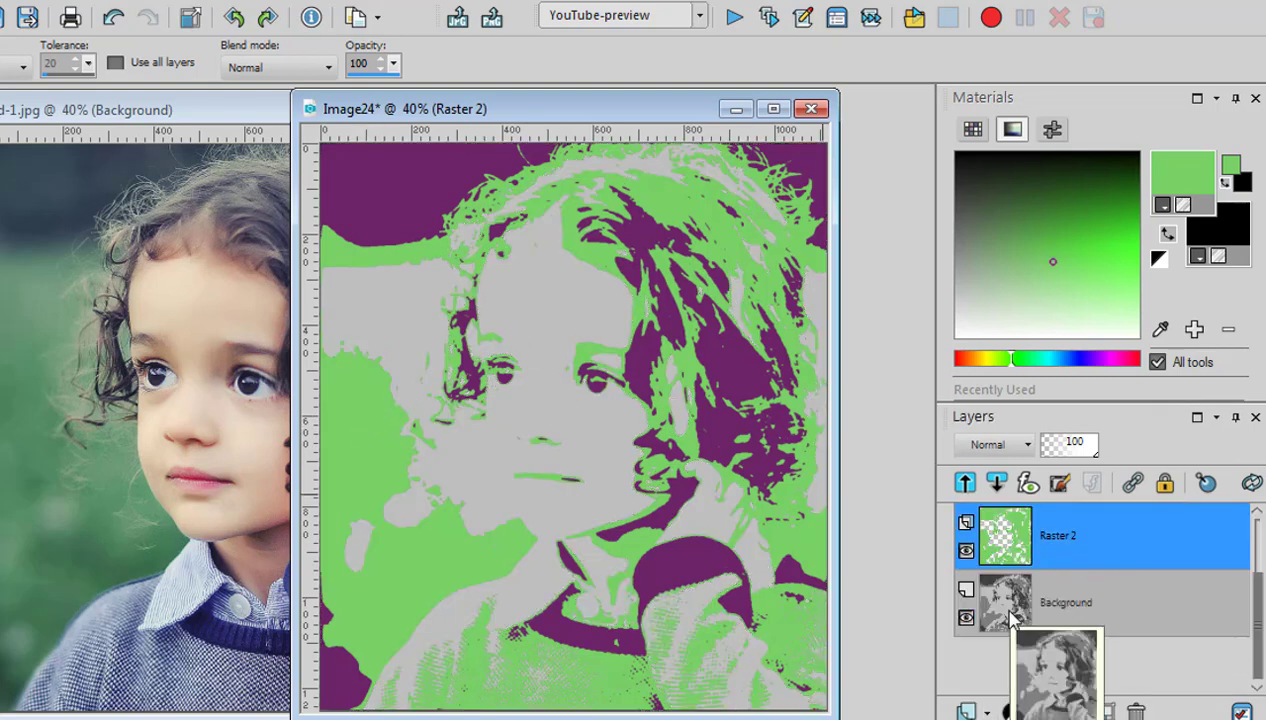
- Create a third raster layer from Background and flood-fill it light blue (203,233,239)
left_click(1064, 602)
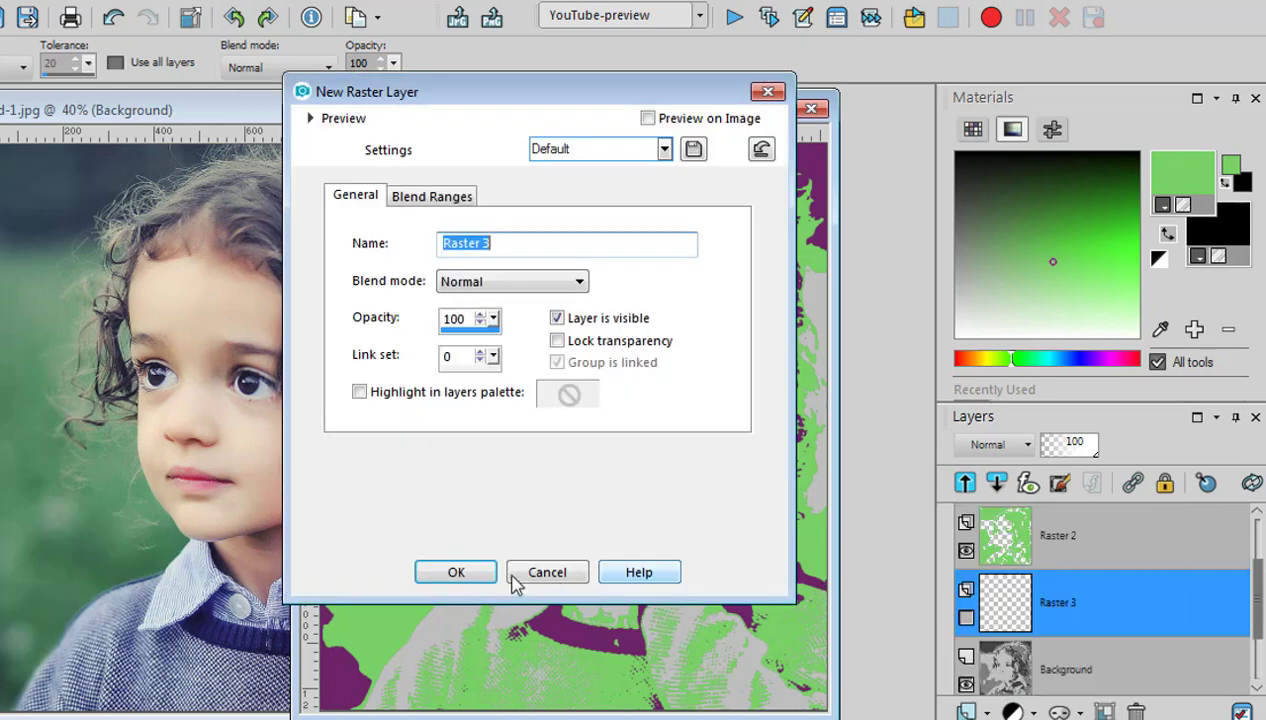
left_click(454, 572)
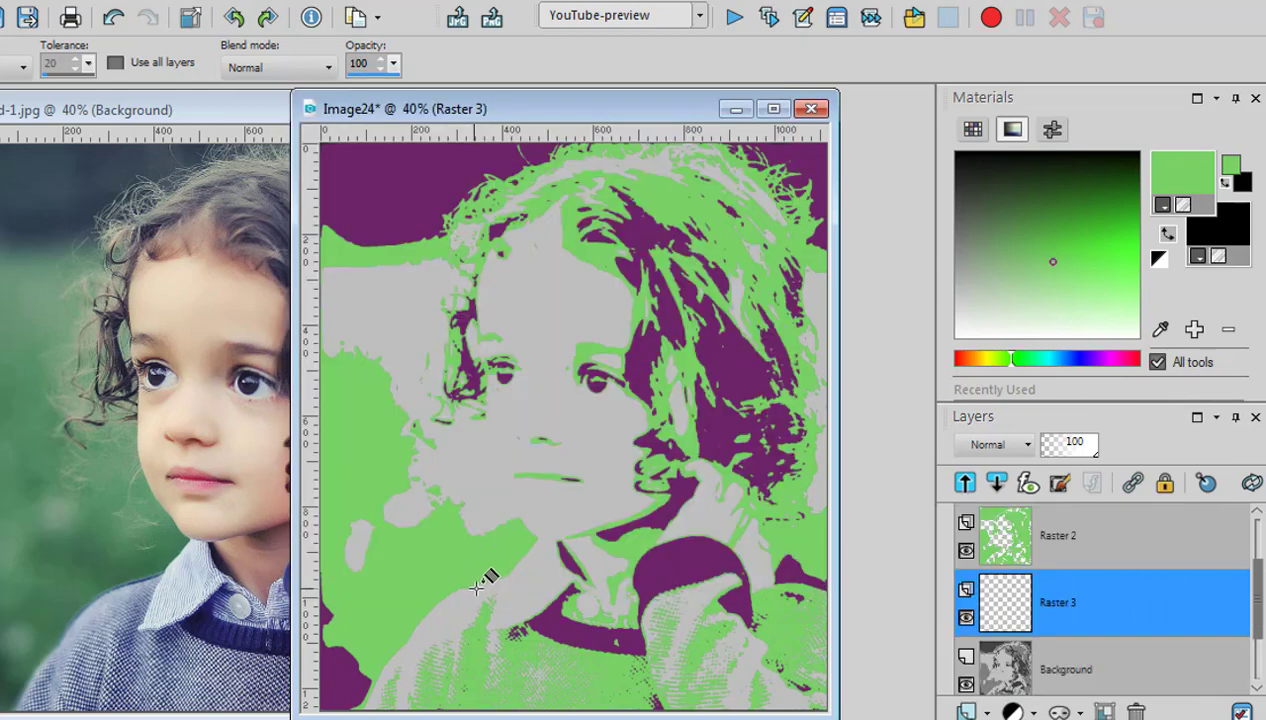
mouse_move(990, 370)
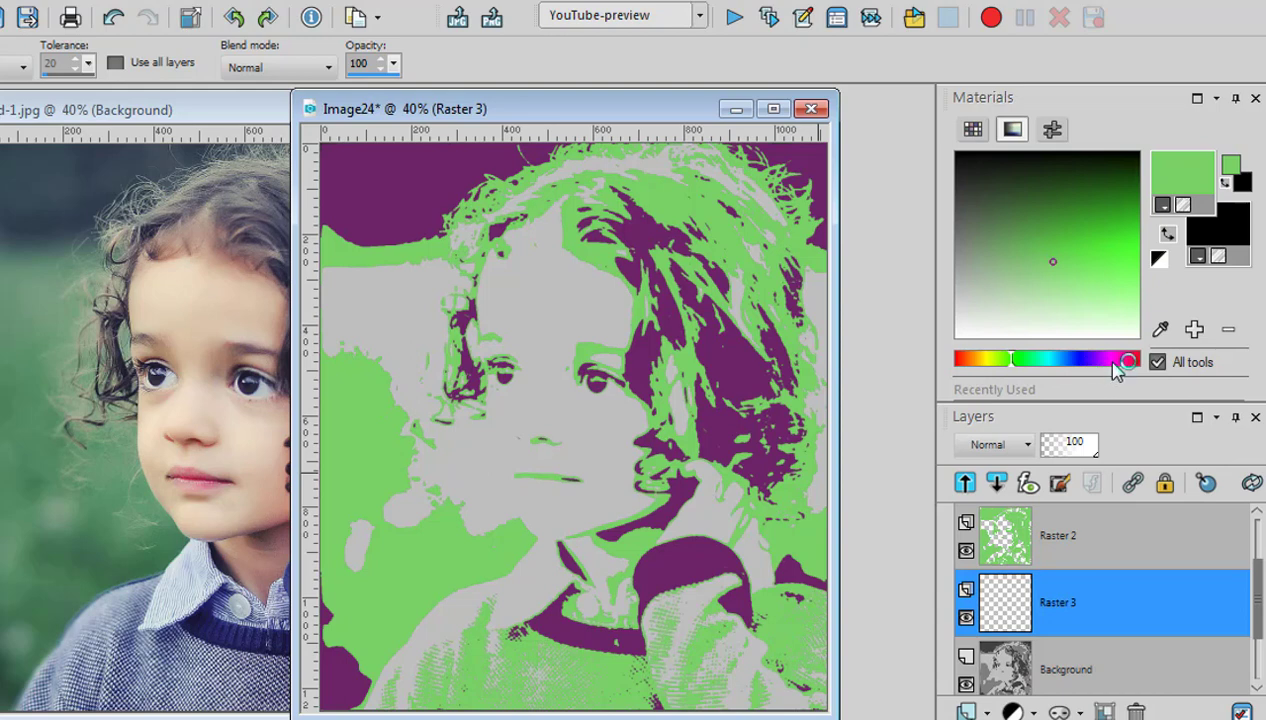
left_click(1060, 360)
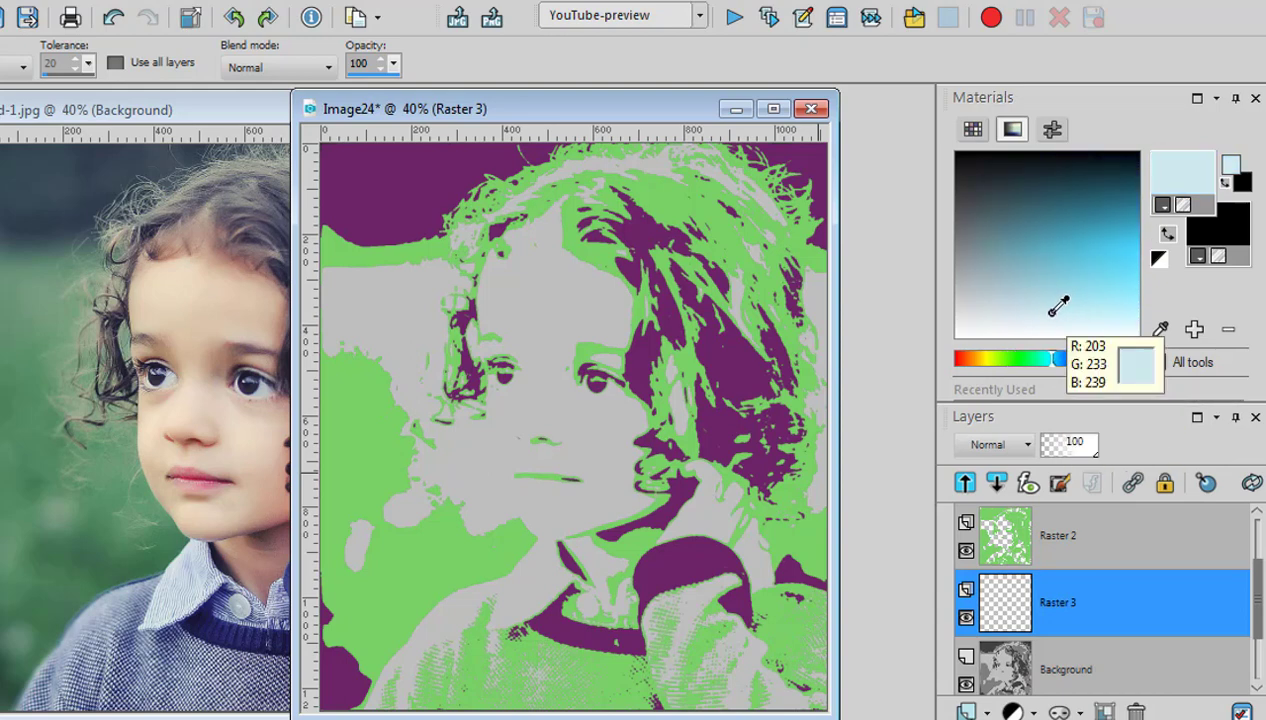
left_click(1156, 362)
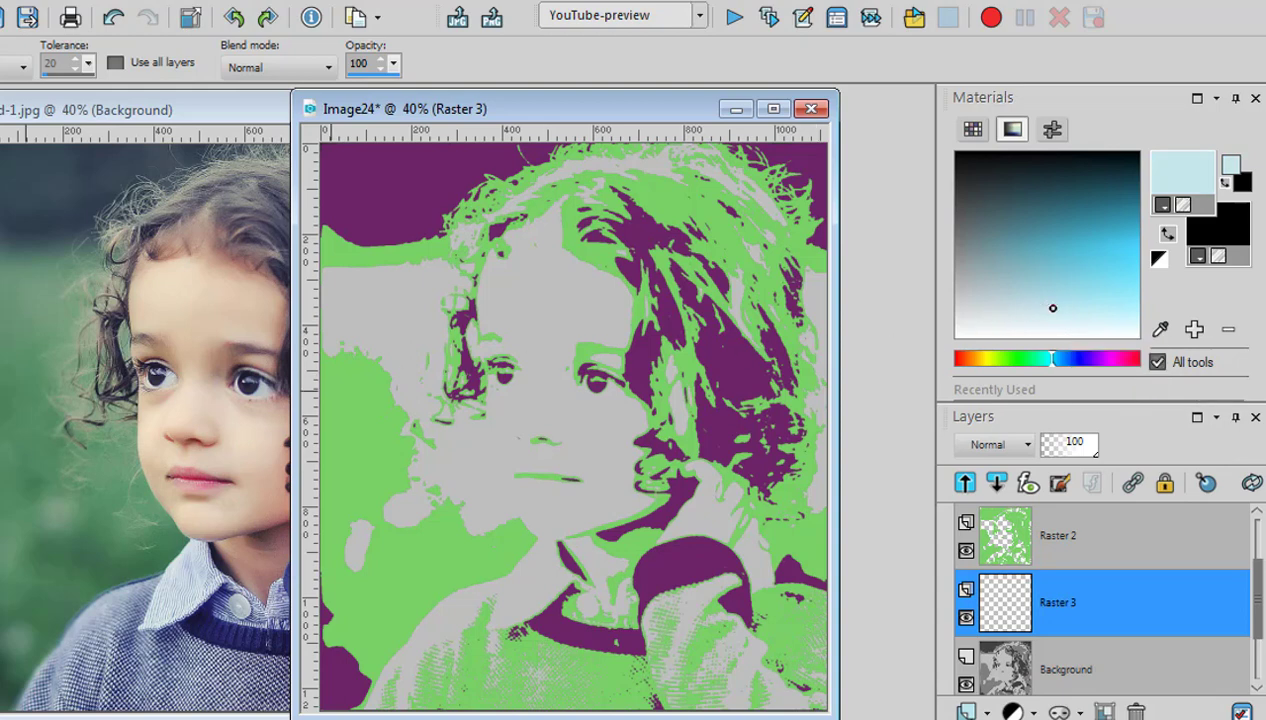
left_click(670, 624)
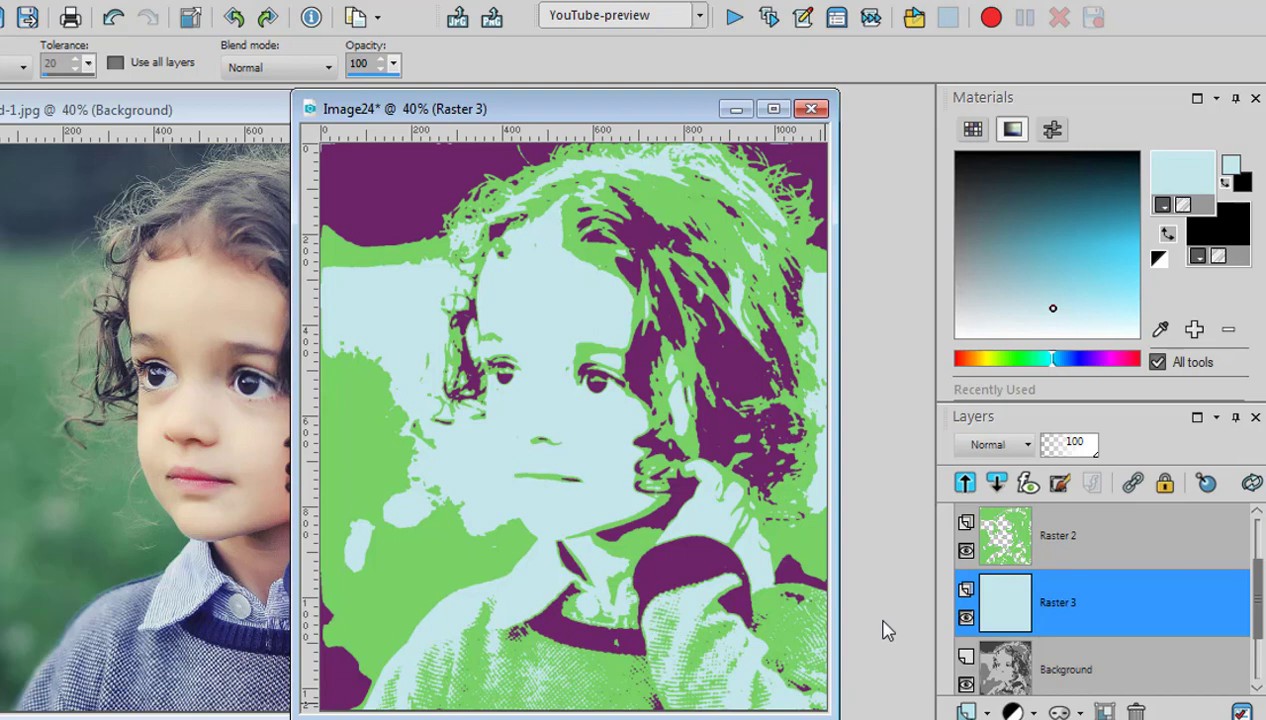
mouse_move(892, 616)
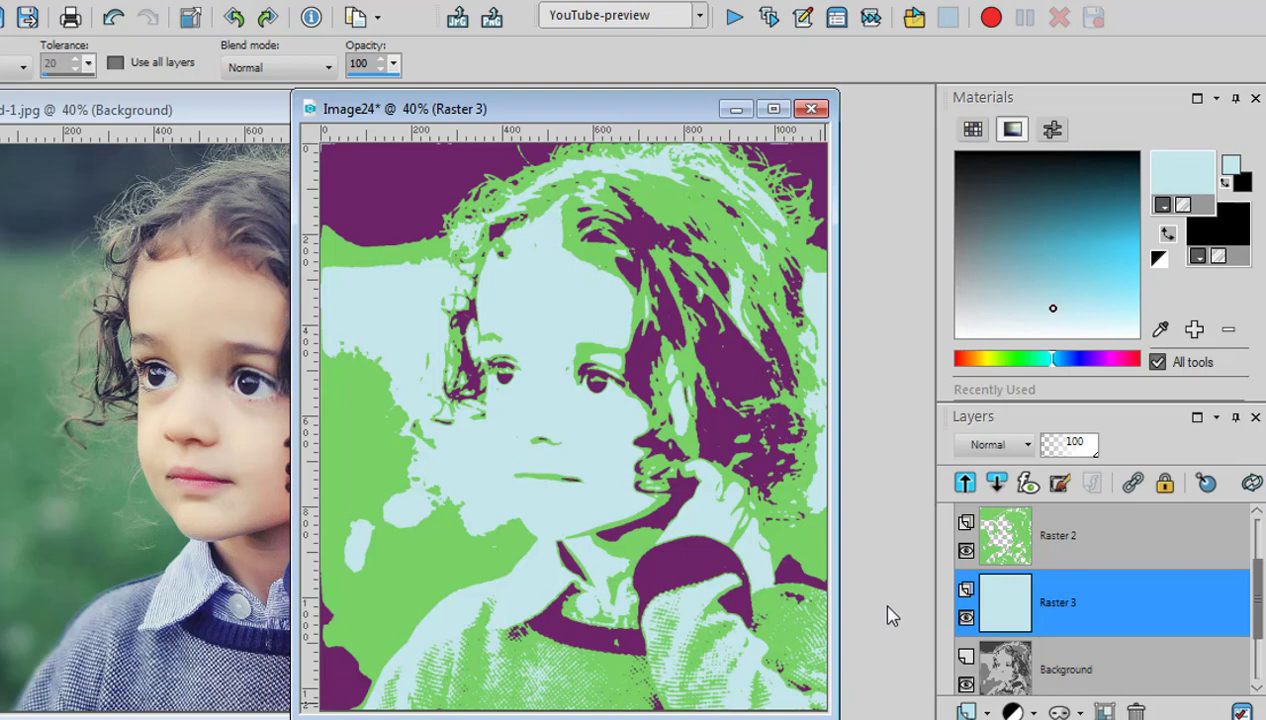
mouse_move(884, 622)
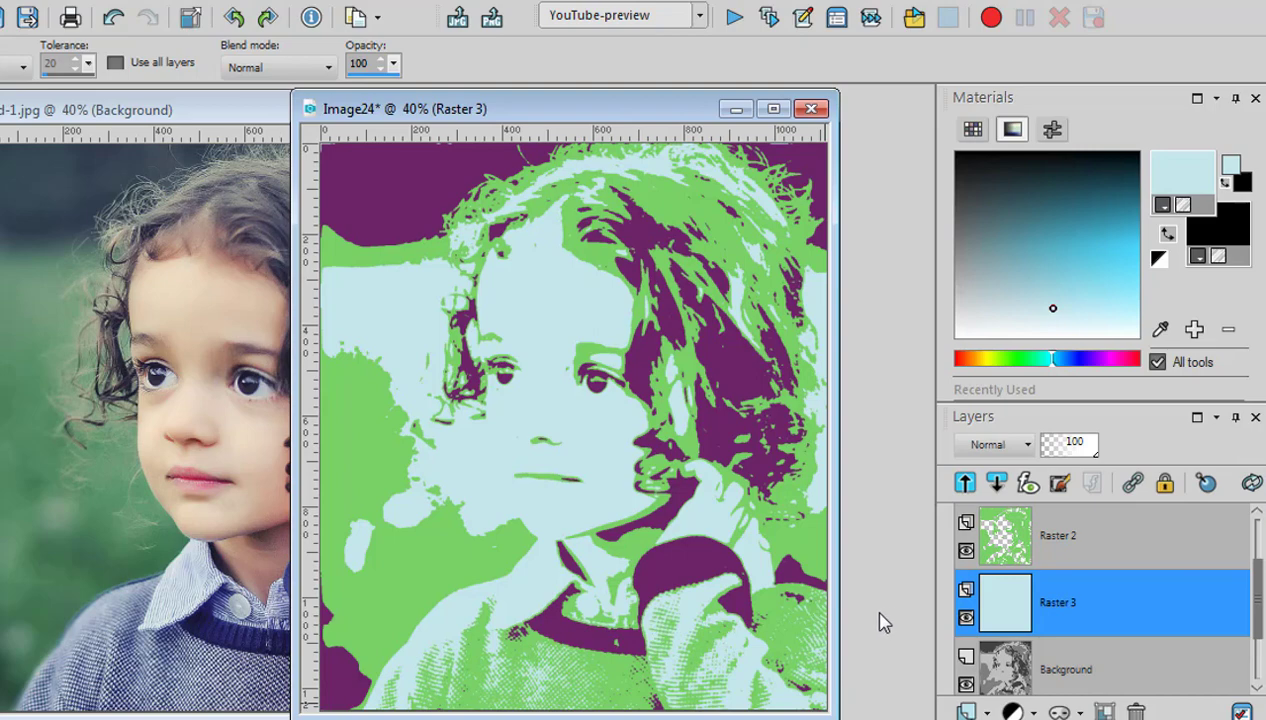